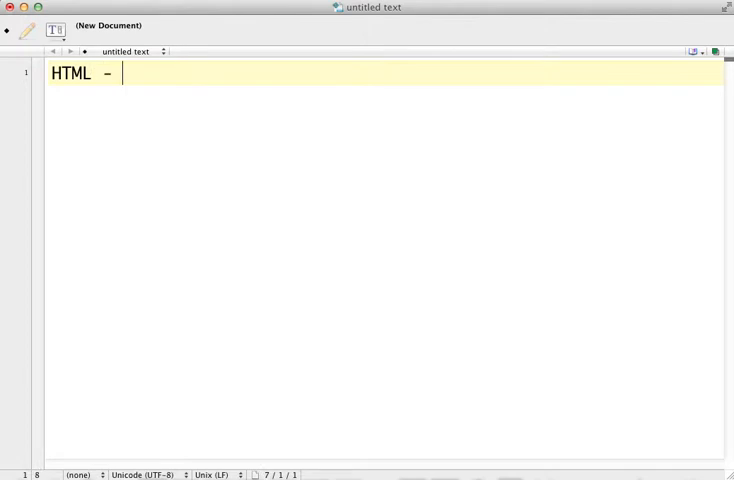
# Write the first note line "HTML - Hyper Text Markup Language" and select the word Language
pyautogui.write('Hyp')
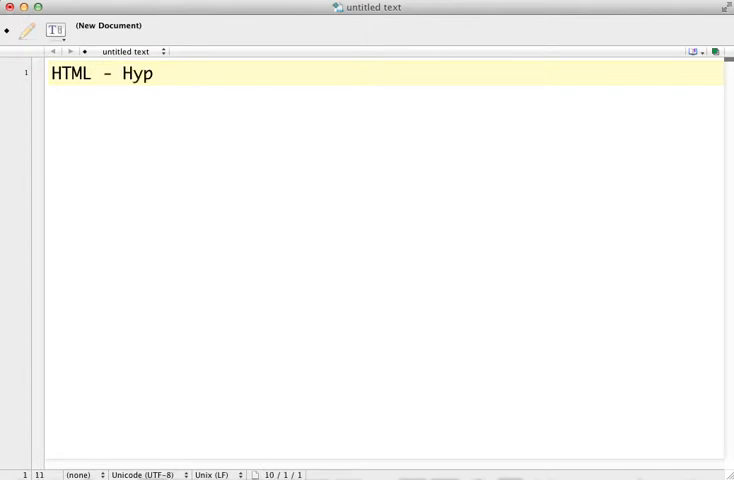
pyautogui.write('er Text')
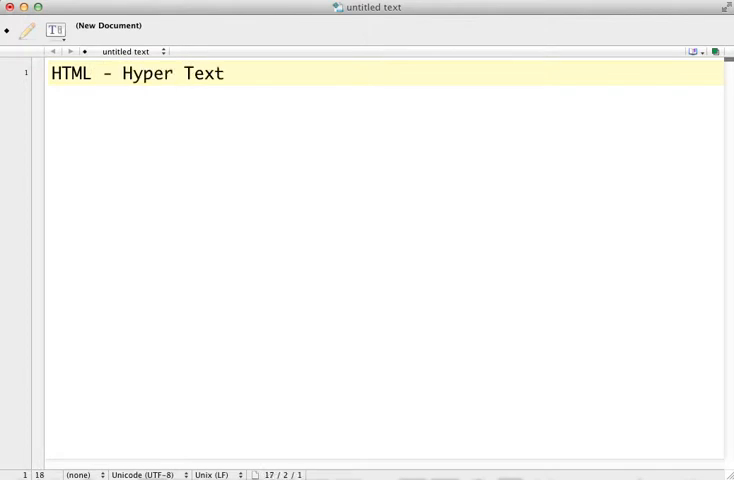
pyautogui.write('Markup Langua')
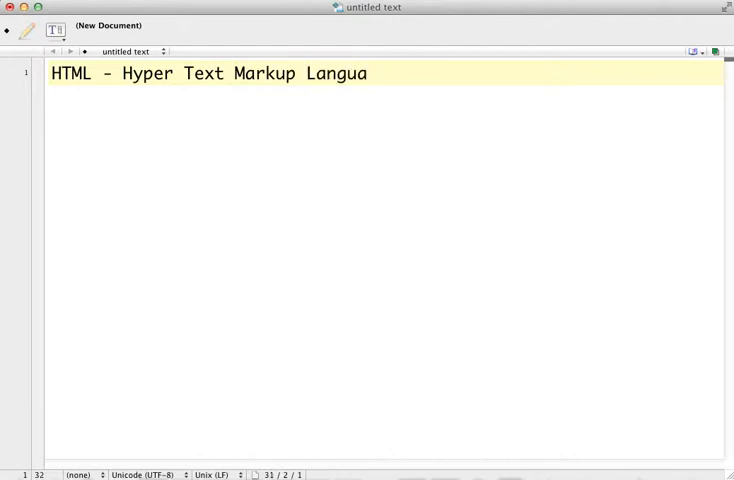
pyautogui.write('ge')
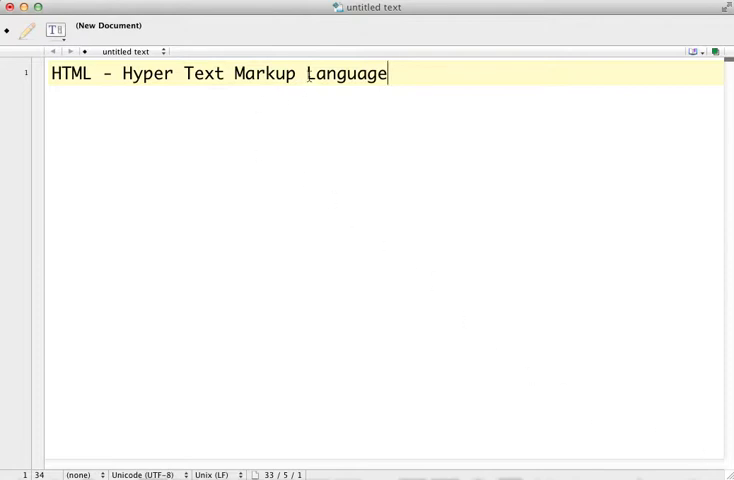
pyautogui.doubleClick(346, 72)
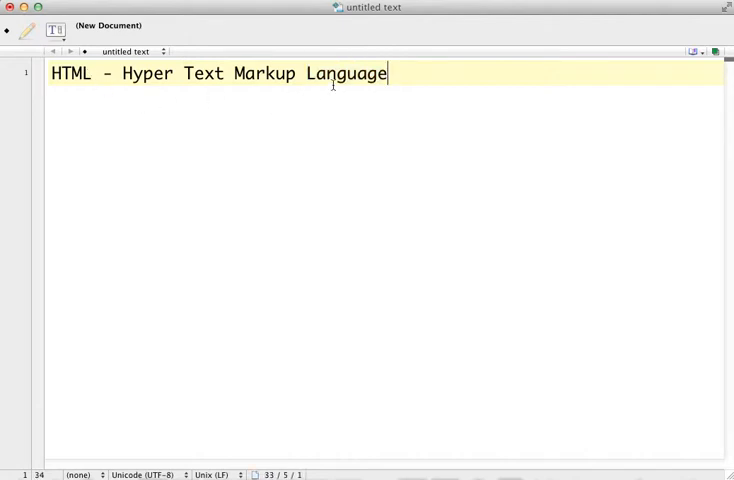
pyautogui.doubleClick(346, 72)
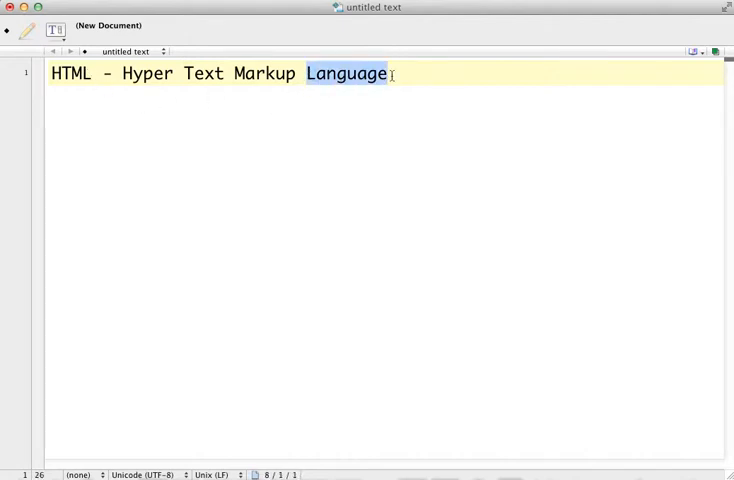
pyautogui.click(390, 72)
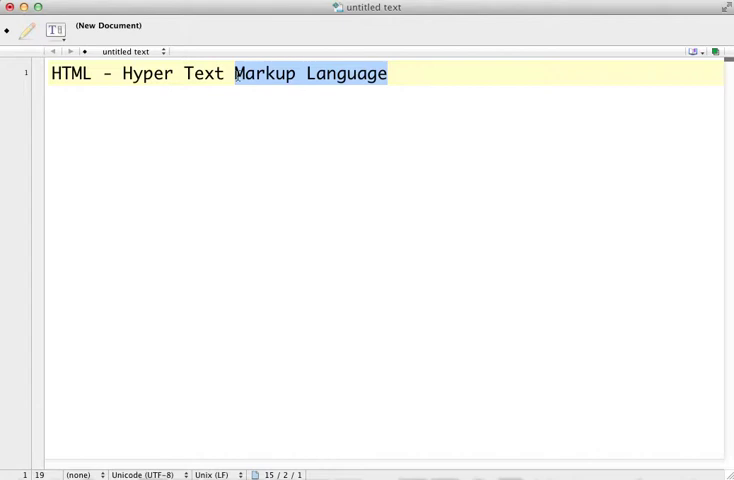
pyautogui.moveTo(220, 60)
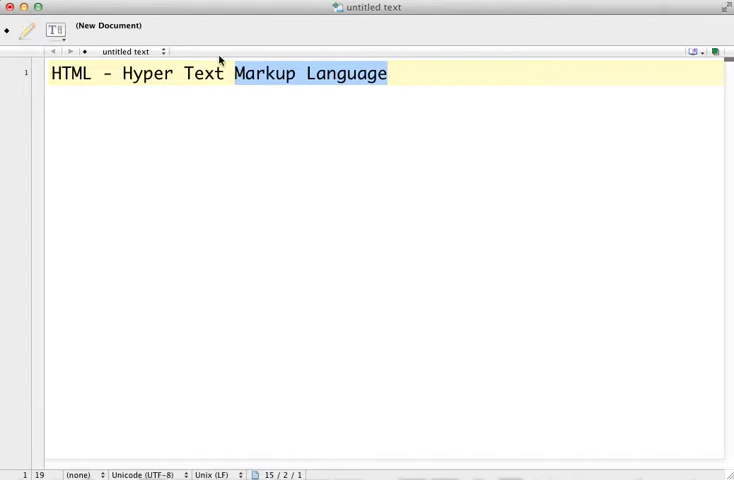
pyautogui.click(224, 72)
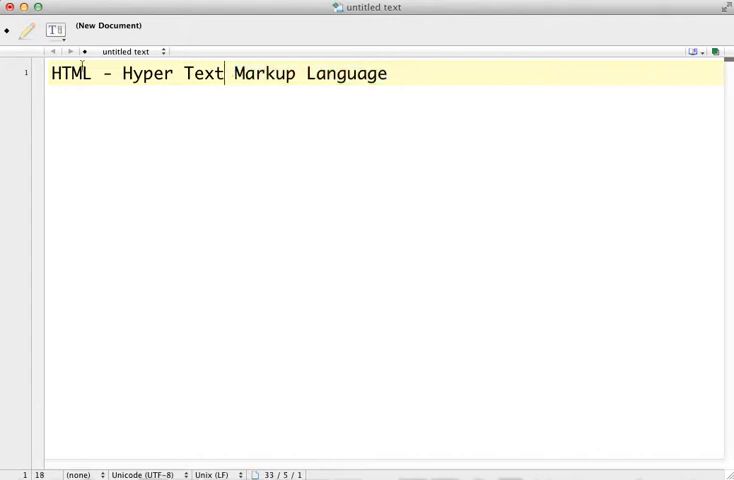
pyautogui.moveTo(120, 72); pyautogui.dragTo(228, 72)
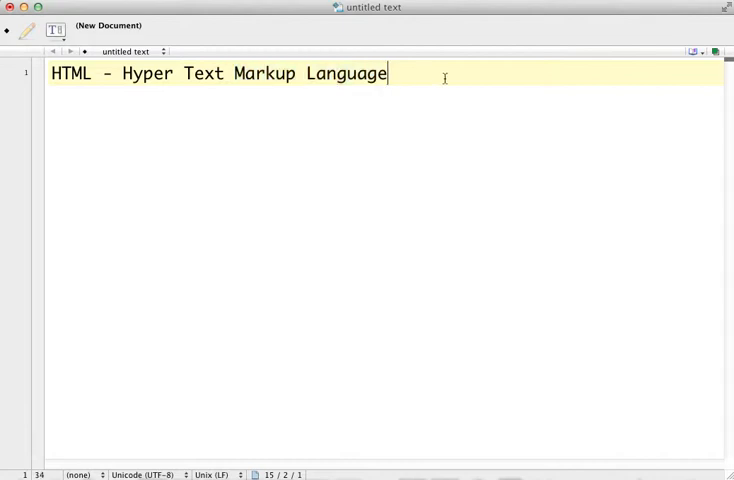
# Add the note "Tags - generally pairs of code that wrap around objects/content" on a new line
pyautogui.press('Return')
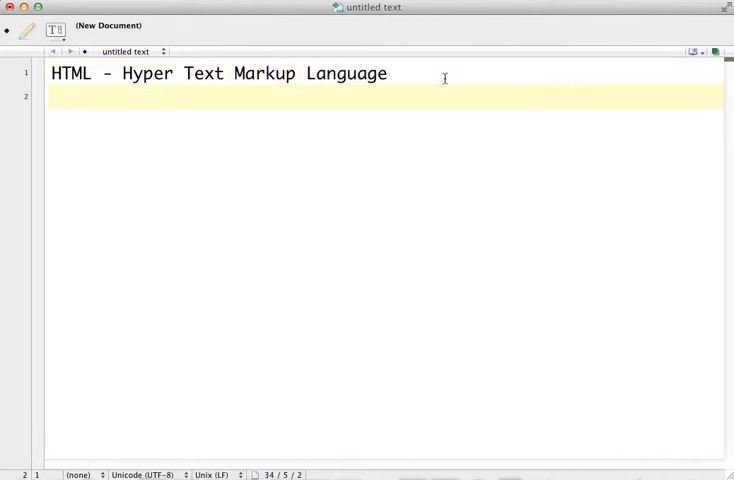
pyautogui.write('Tags -')
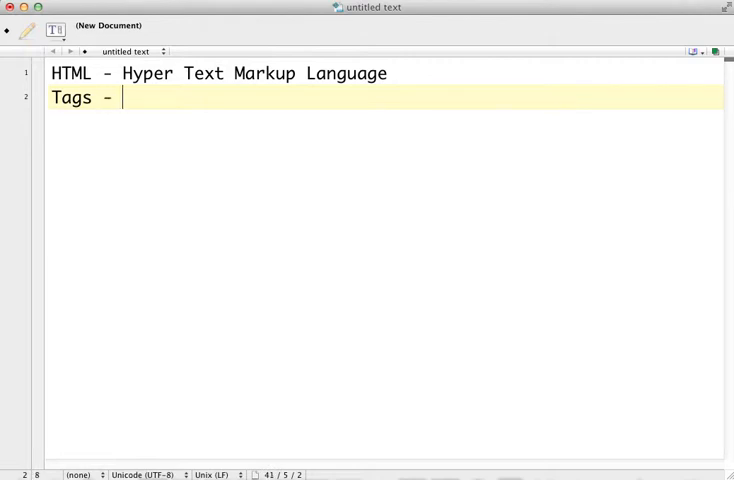
pyautogui.write('generall')
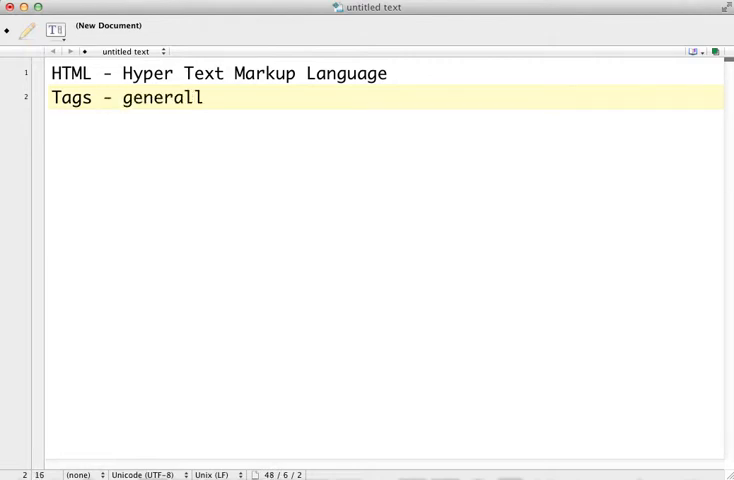
pyautogui.write('y pairs of c')
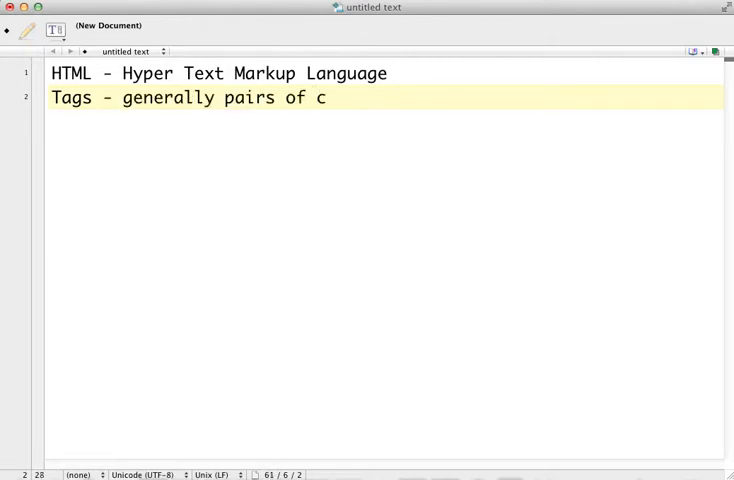
pyautogui.write('ode tha')
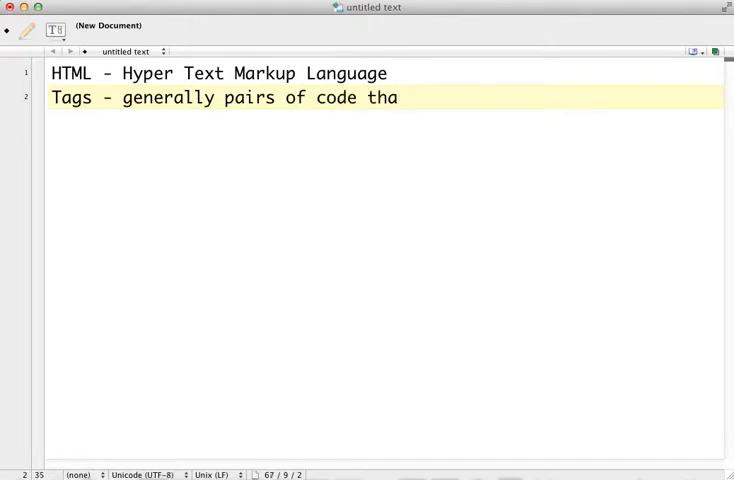
pyautogui.write('t wrap aro')
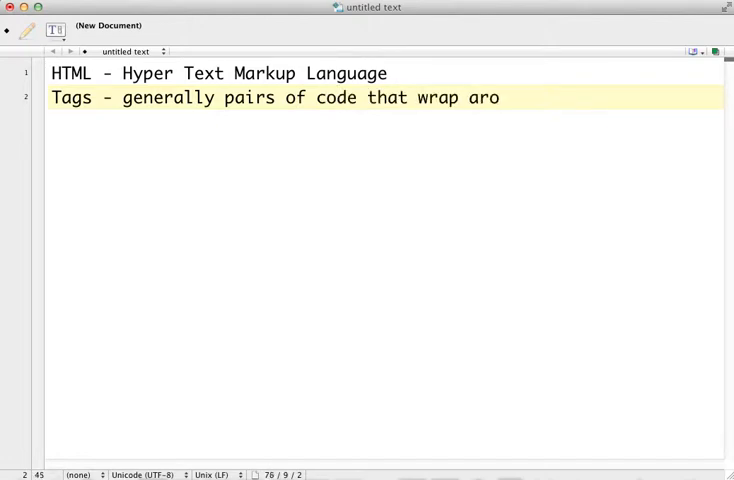
pyautogui.write('und objects')
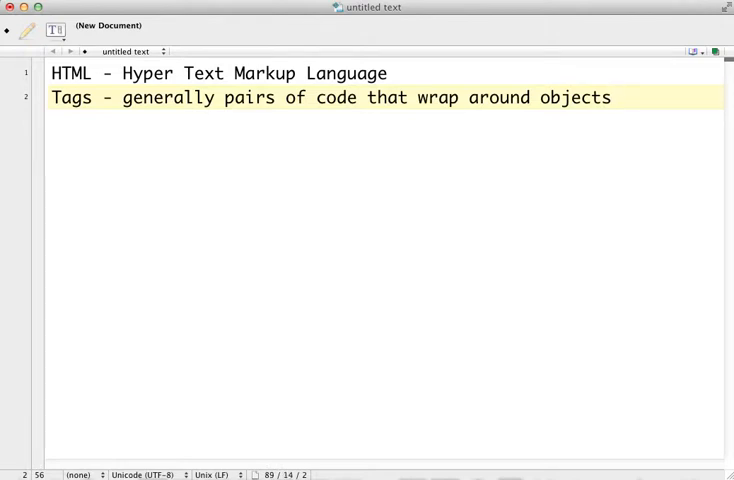
pyautogui.write('/content')
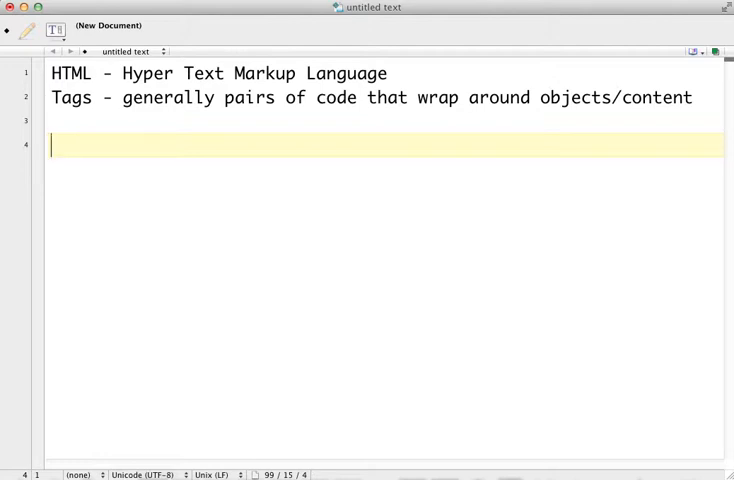
# List the subjects English, Math, Science, Speech and Web Design, one per line
pyautogui.write('English')
pyautogui.write('Math')
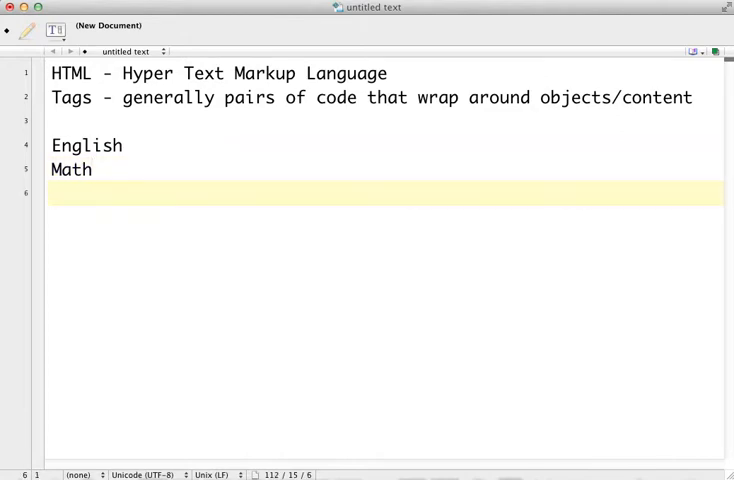
pyautogui.write('Scienc')
pyautogui.write('W')
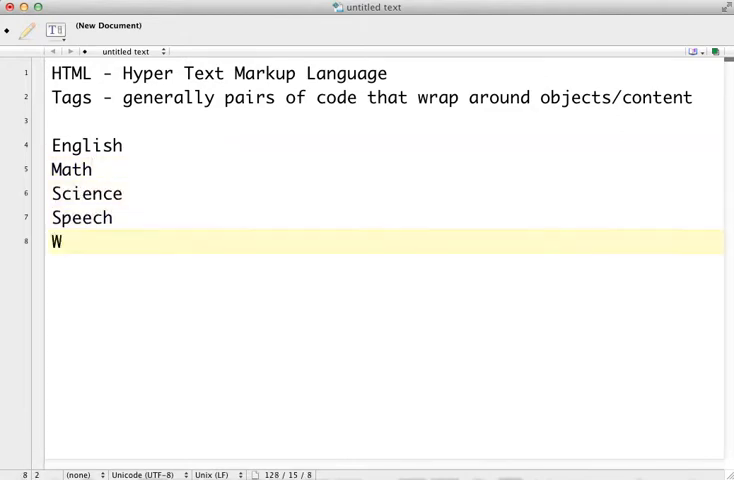
pyautogui.write('eb Design')
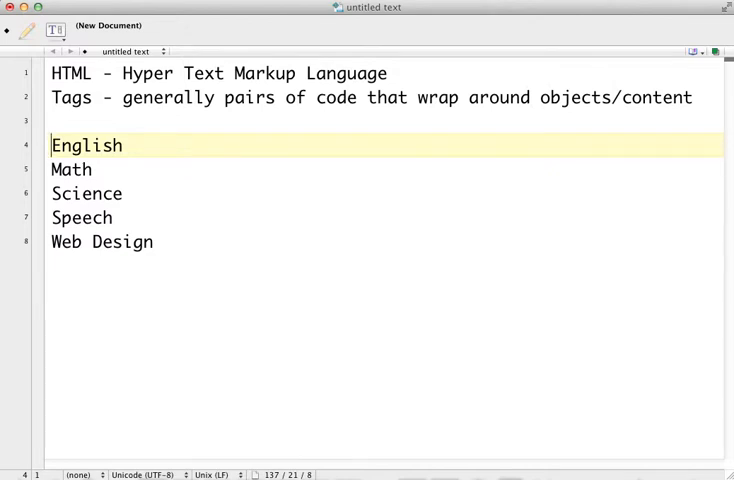
pyautogui.write('<easy>')
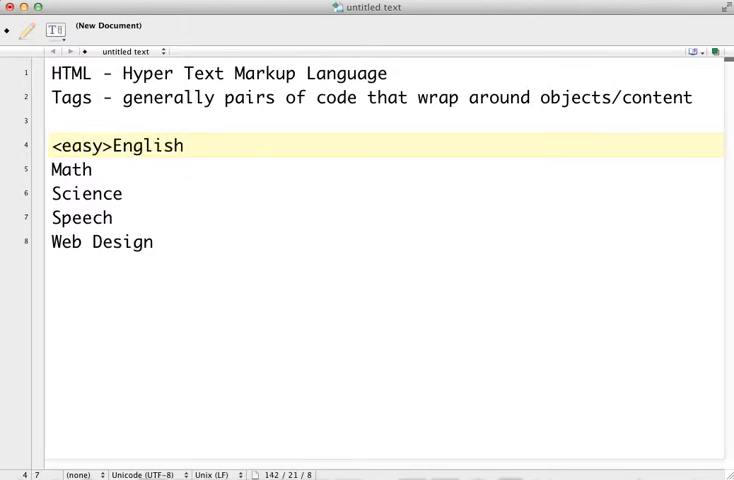
pyautogui.write('" "')
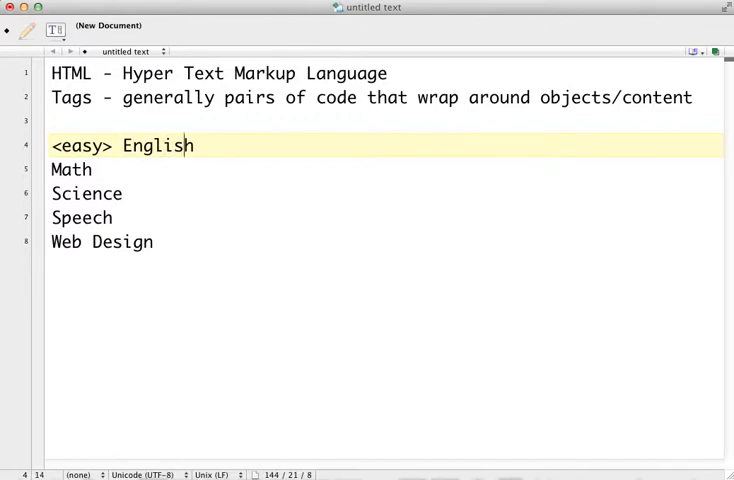
pyautogui.write('</')
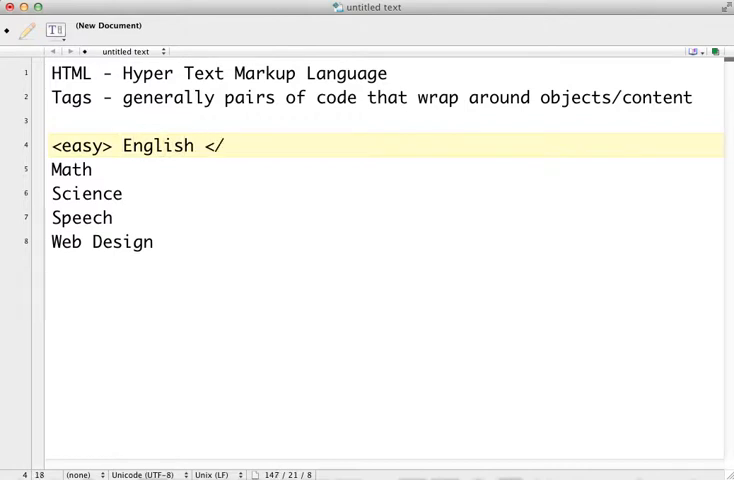
pyautogui.write('easy>')
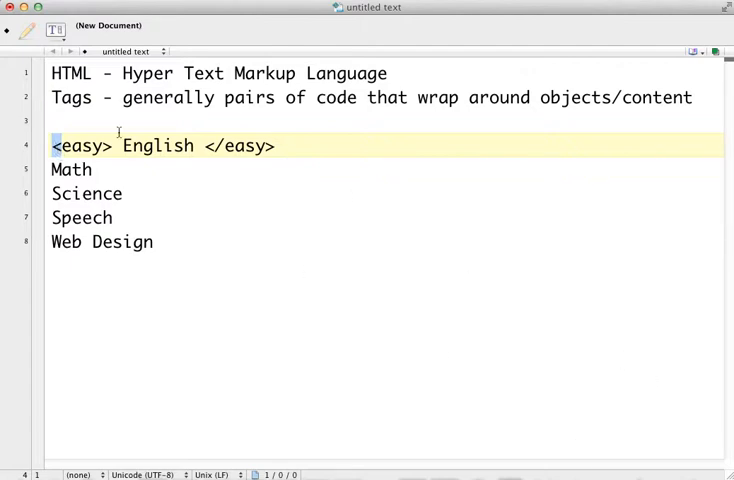
pyautogui.tripleClick(160, 144)
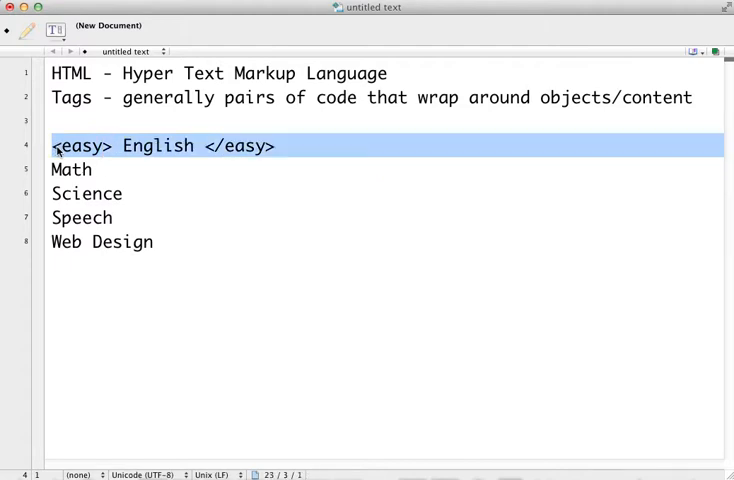
pyautogui.click(72, 146)
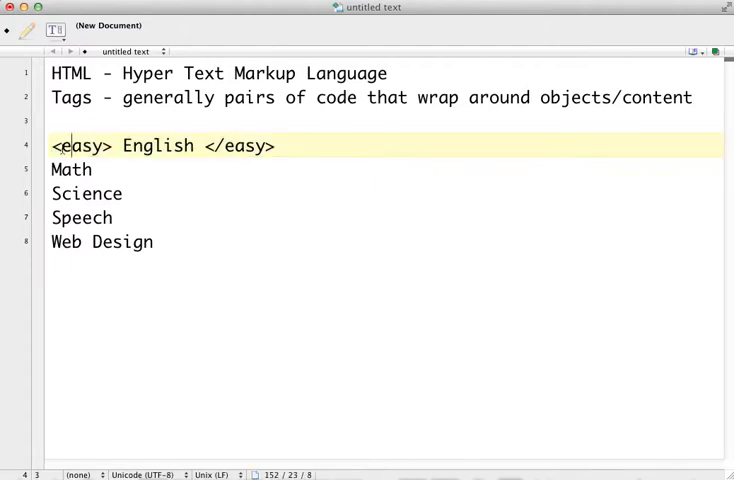
pyautogui.doubleClick(80, 144)
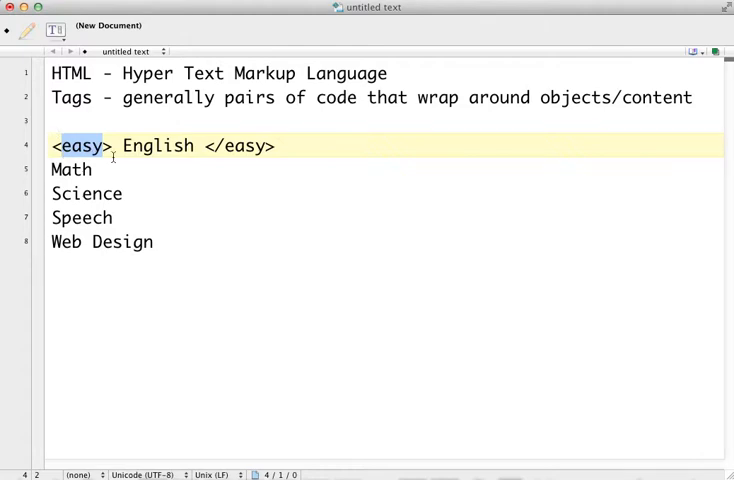
pyautogui.click(204, 260)
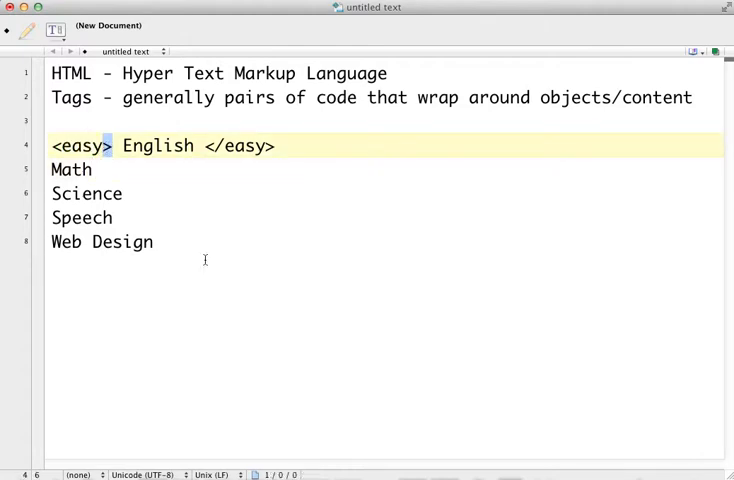
pyautogui.moveTo(164, 220)
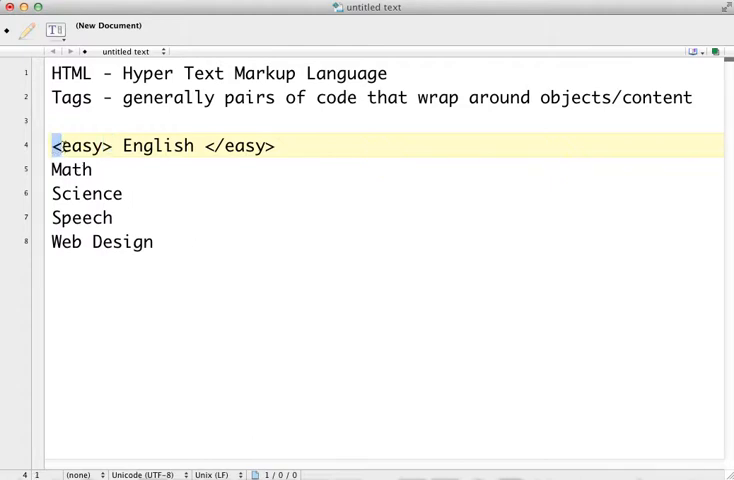
pyautogui.doubleClick(82, 144)
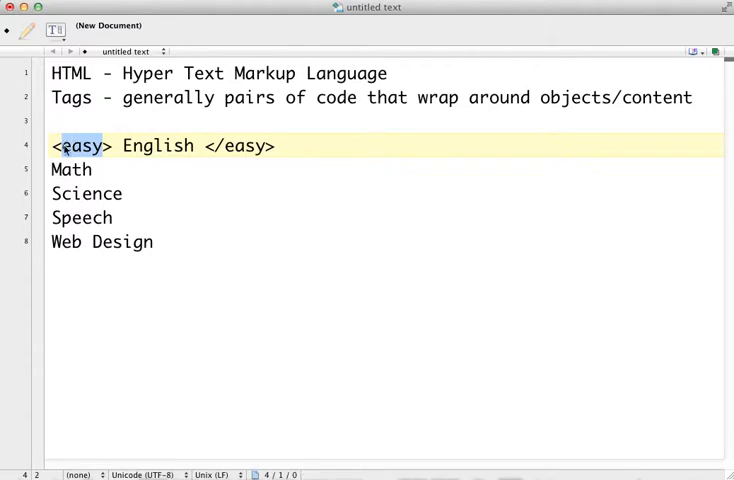
pyautogui.click(92, 168)
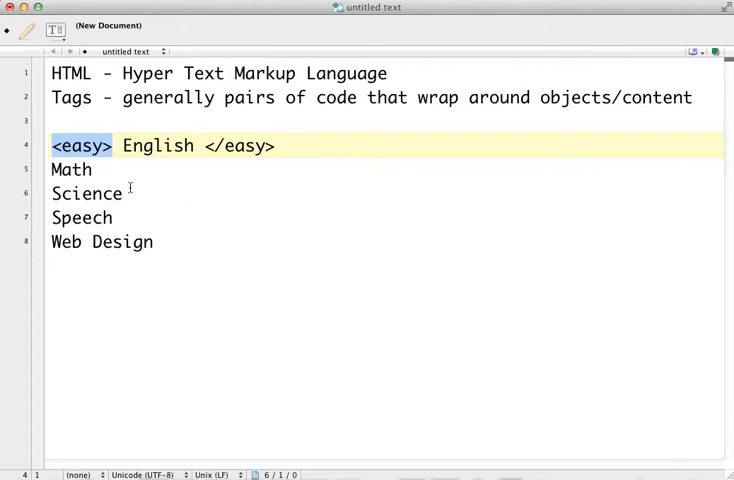
pyautogui.click(124, 192)
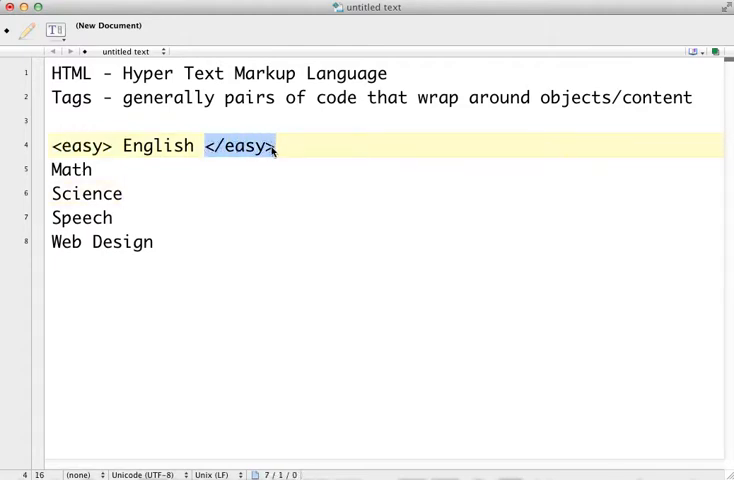
pyautogui.moveTo(224, 160)
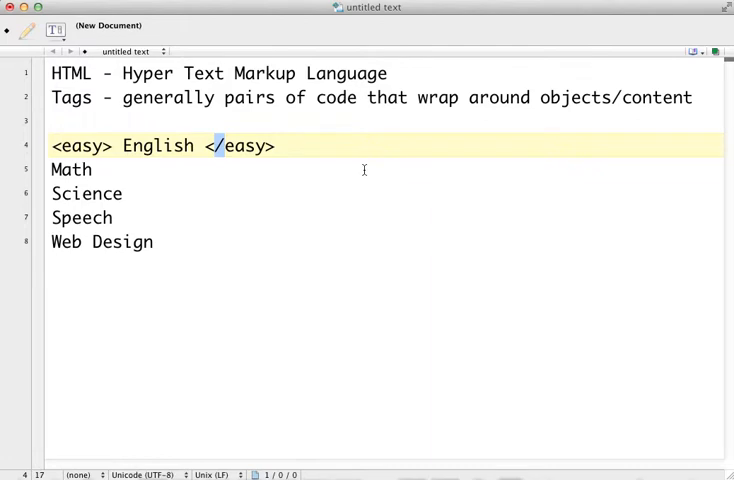
pyautogui.moveTo(344, 180)
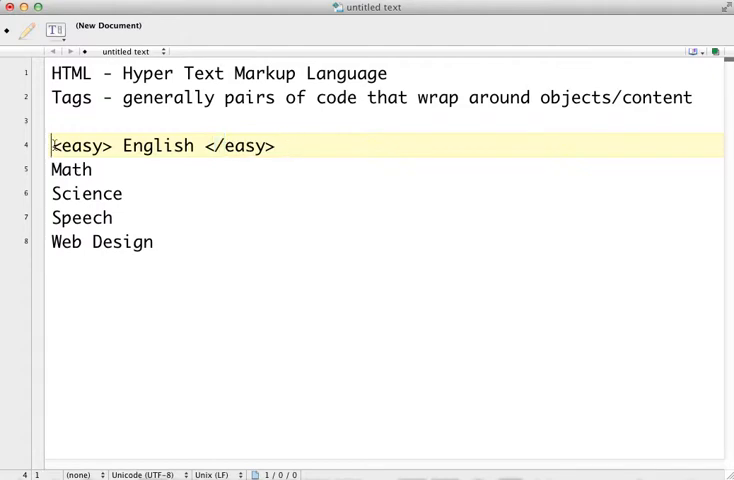
pyautogui.doubleClick(80, 144)
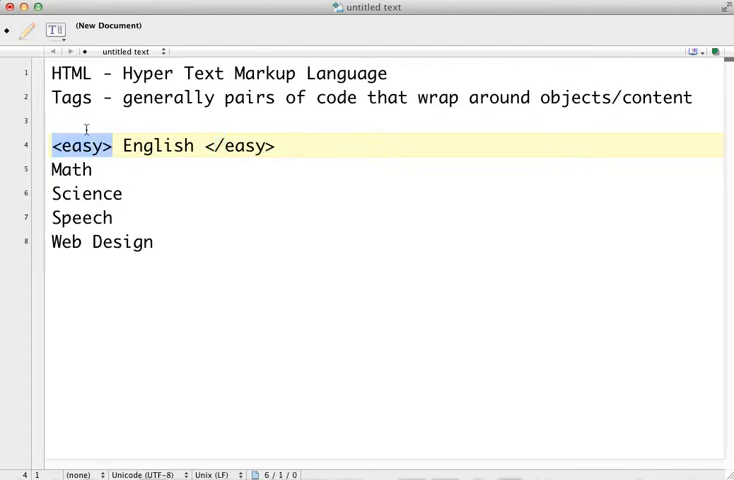
pyautogui.doubleClick(238, 144)
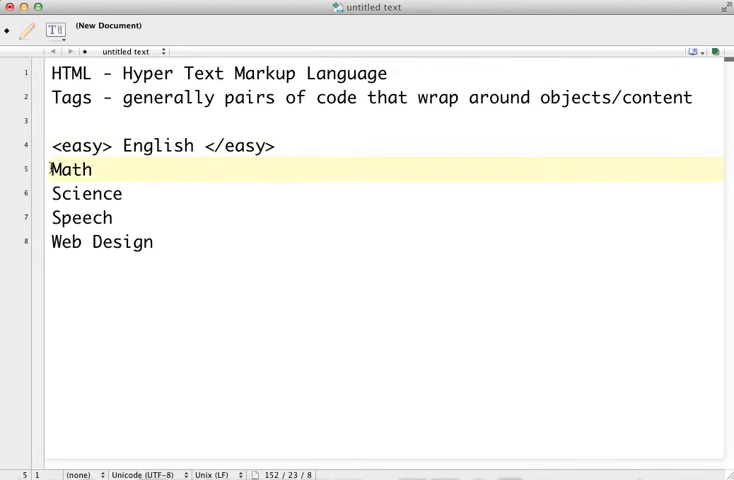
# Wrap Math in <hard></hard> tags and Science in <interesting></interesting> tags
pyautogui.write('<')
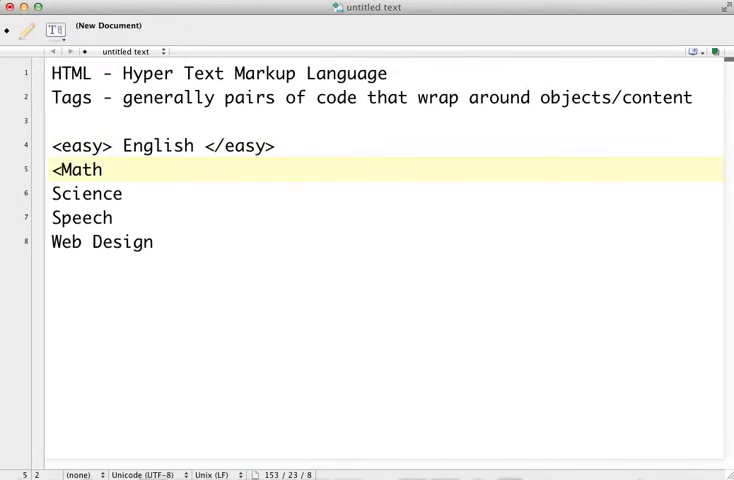
pyautogui.write('hard>')
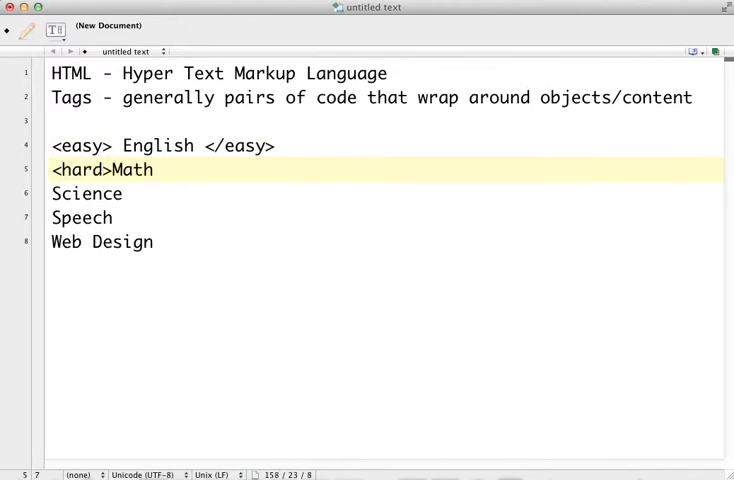
pyautogui.write('" "')
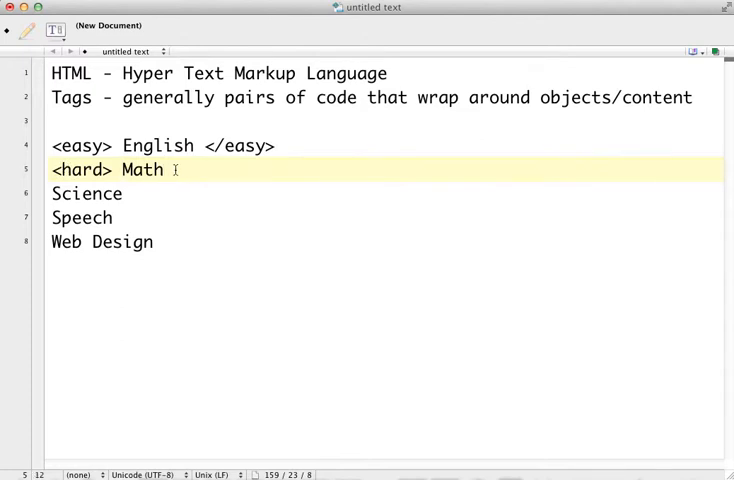
pyautogui.write('</hea')
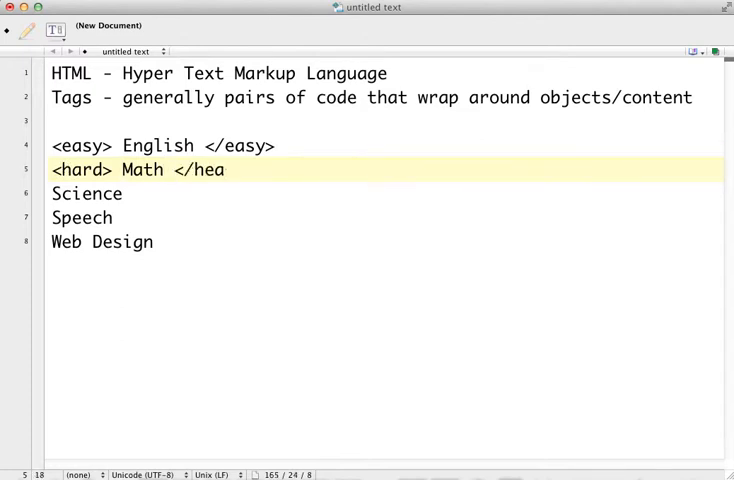
pyautogui.write('rd>')
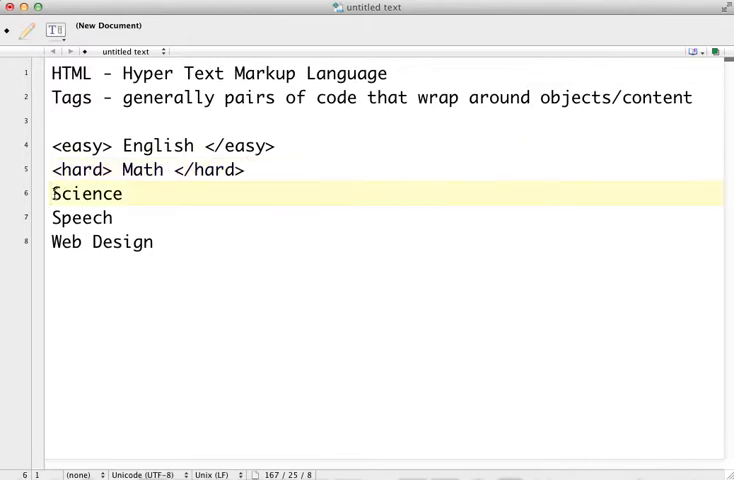
pyautogui.write('<inte')
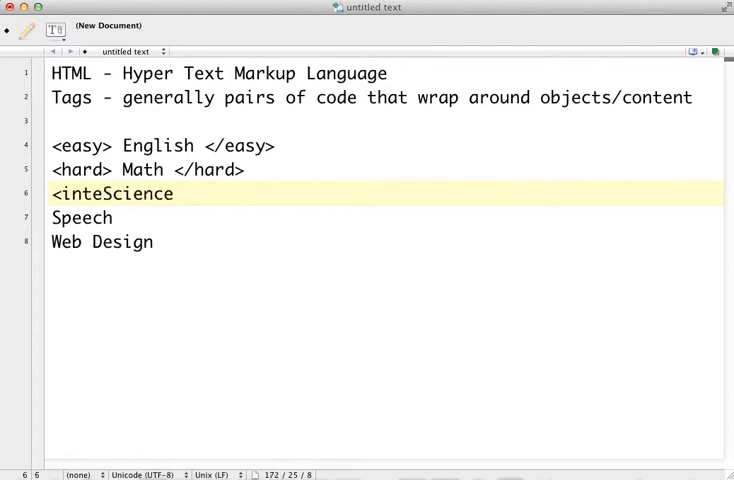
pyautogui.write('resting>')
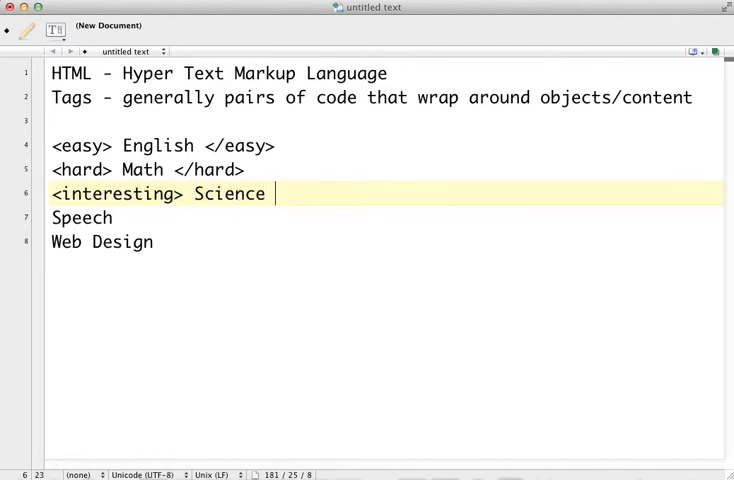
pyautogui.write('</inte')
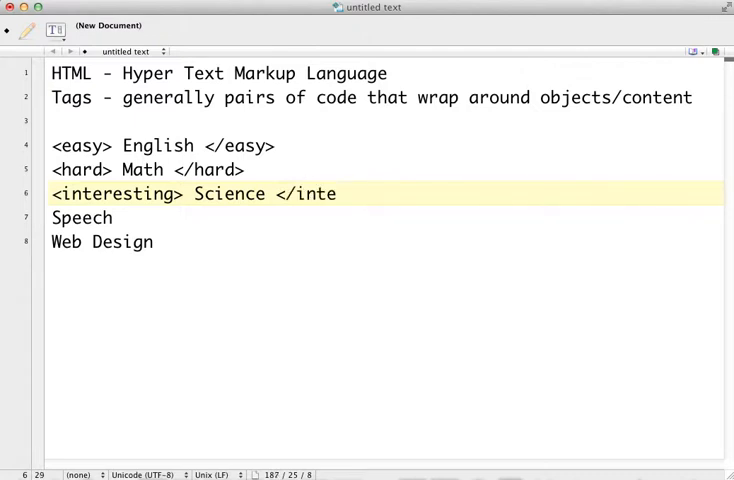
pyautogui.write('resting>')
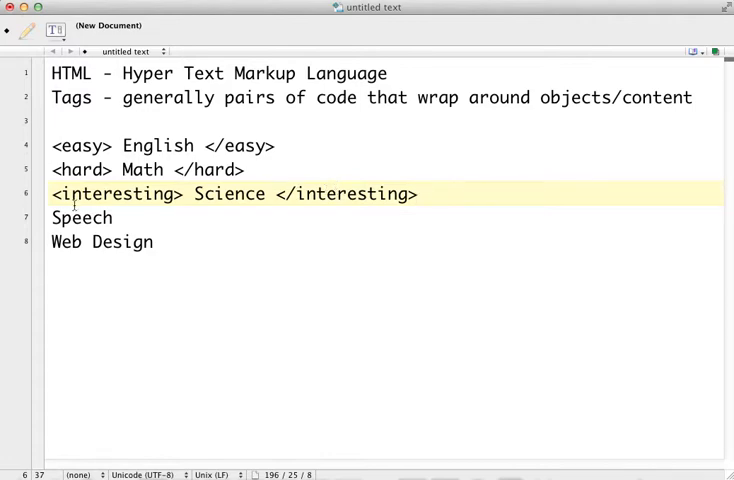
# Wrap Speech in <intimidating></intimidating> tags
pyautogui.write('<')
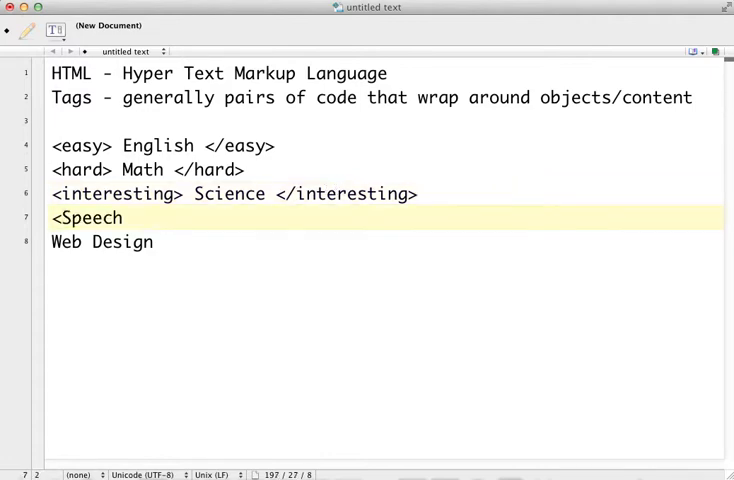
pyautogui.write('inti')
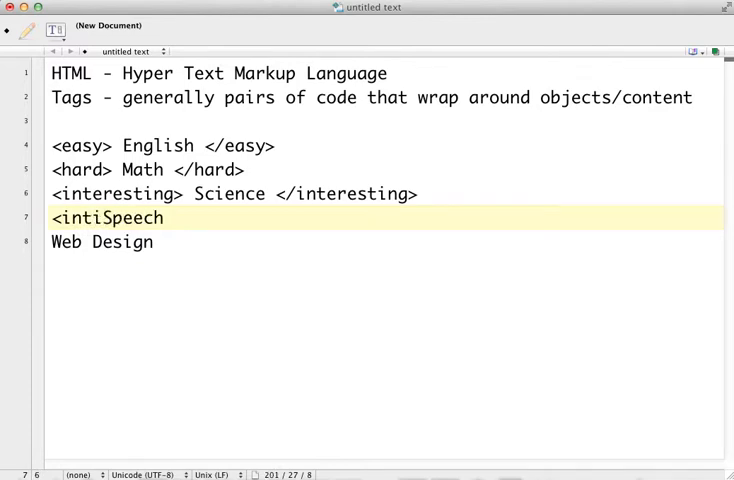
pyautogui.write('midating>')
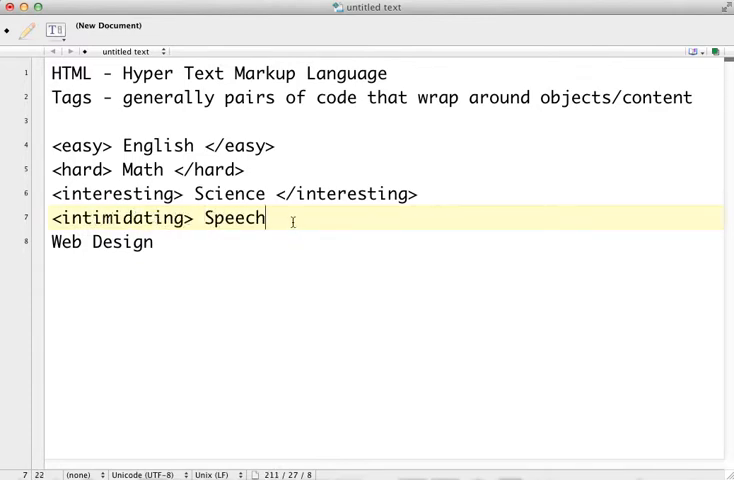
pyautogui.write('</')
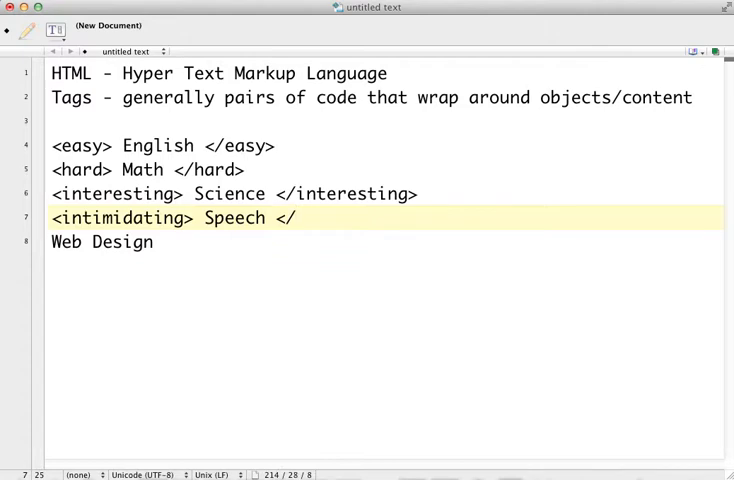
pyautogui.write('intim')
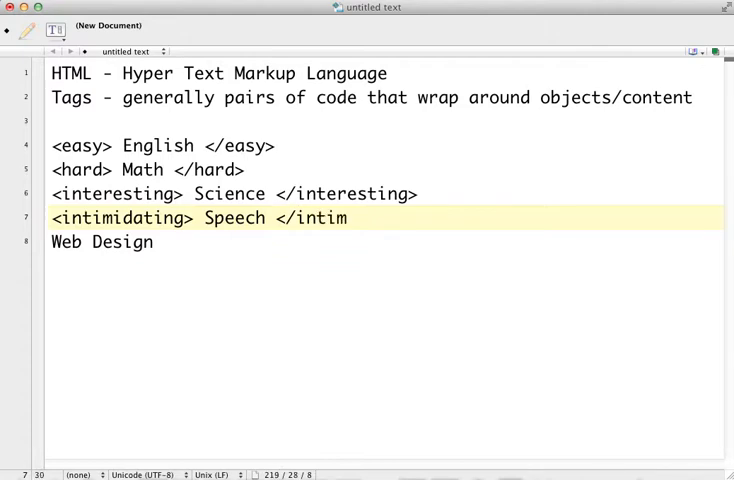
pyautogui.write('idating>')
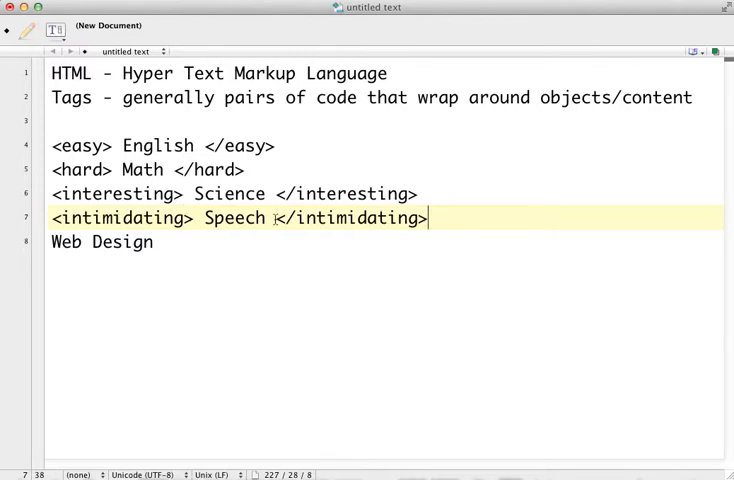
pyautogui.moveTo(272, 218); pyautogui.dragTo(428, 218)
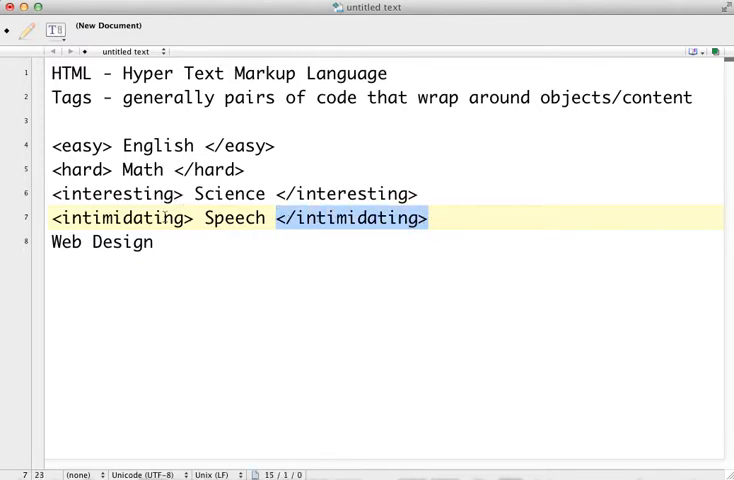
# Add a Web Design line wrapped in <fun></fun> tags below Speech
pyautogui.write('<')
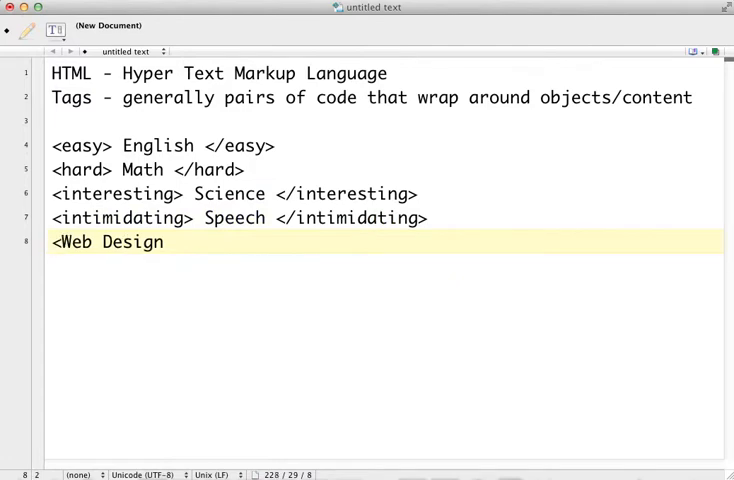
pyautogui.write('fun>')
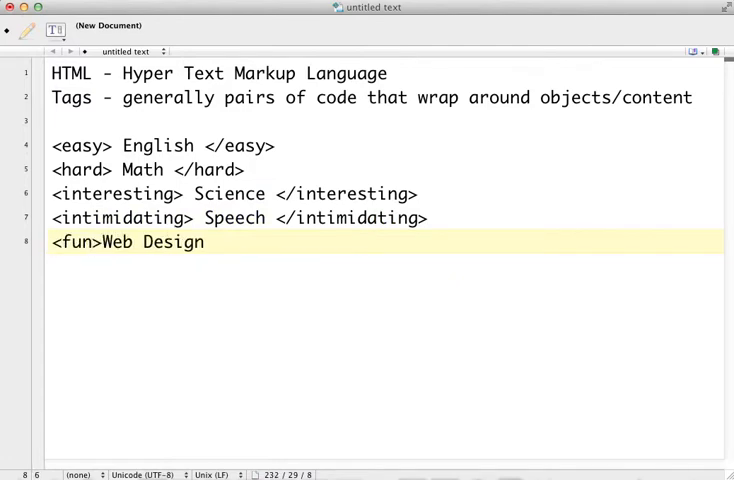
pyautogui.write('</fun')
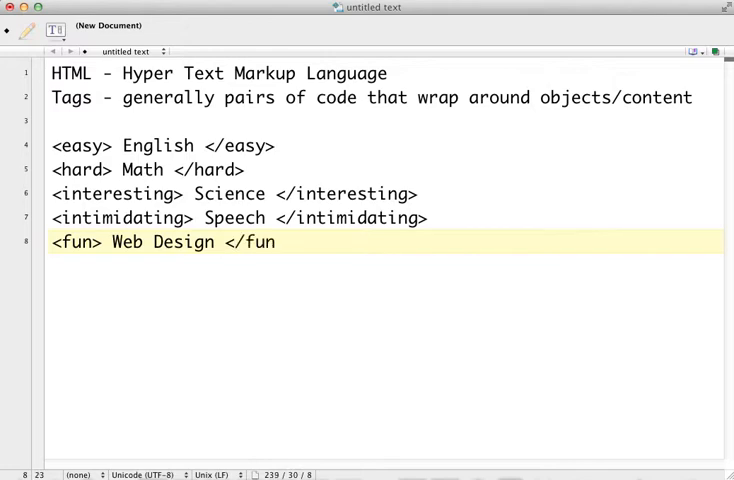
pyautogui.write('>')
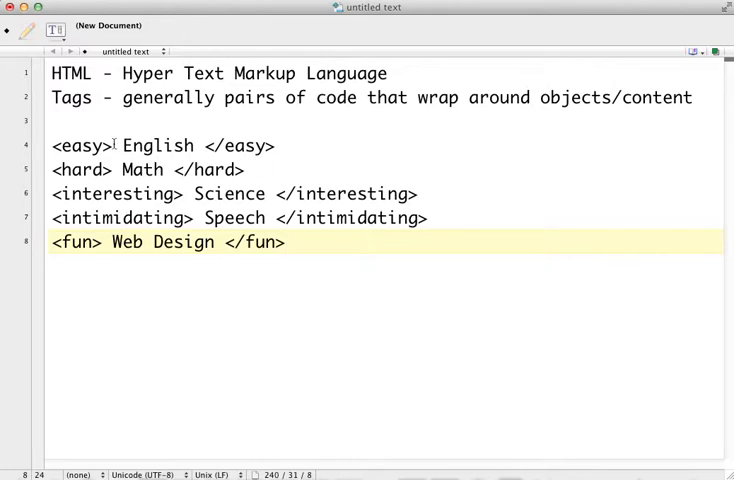
pyautogui.doubleClick(82, 144)
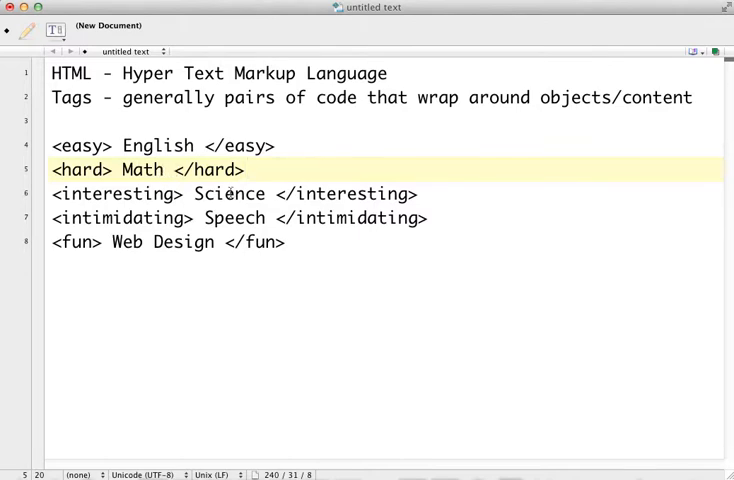
pyautogui.click(104, 242)
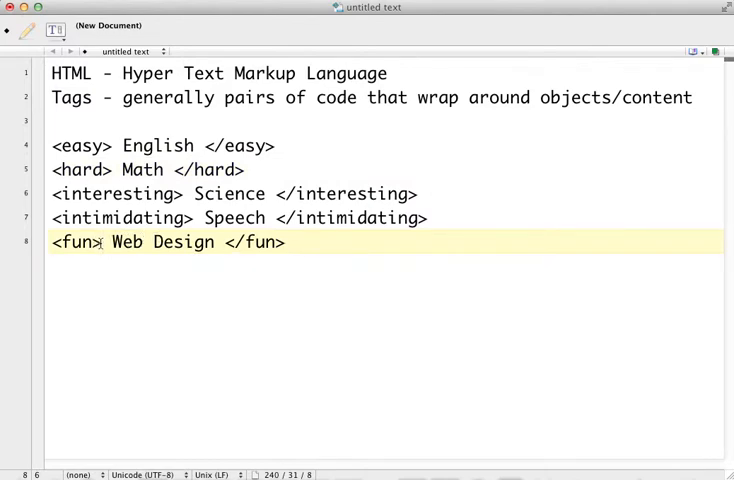
# Nest an <exciting></exciting> tag pair around Web Design inside the fun tags
pyautogui.doubleClick(76, 242)
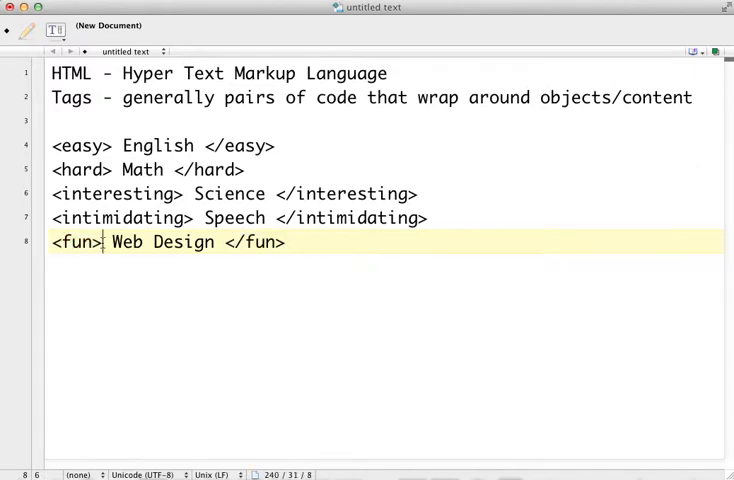
pyautogui.write('<exciting')
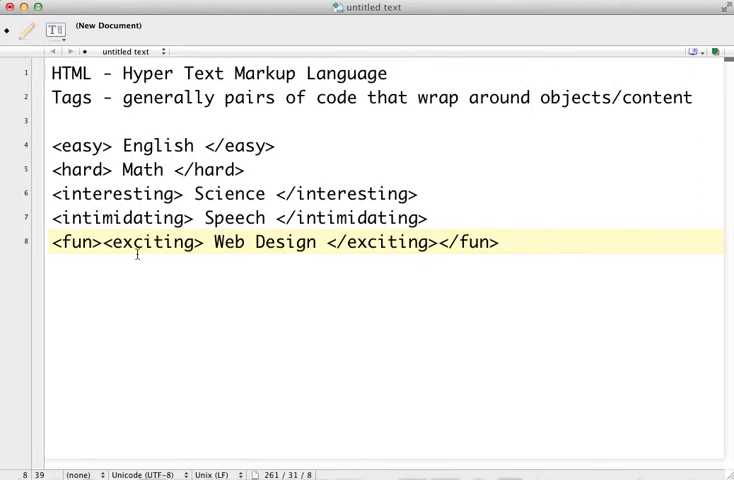
pyautogui.doubleClick(76, 242)
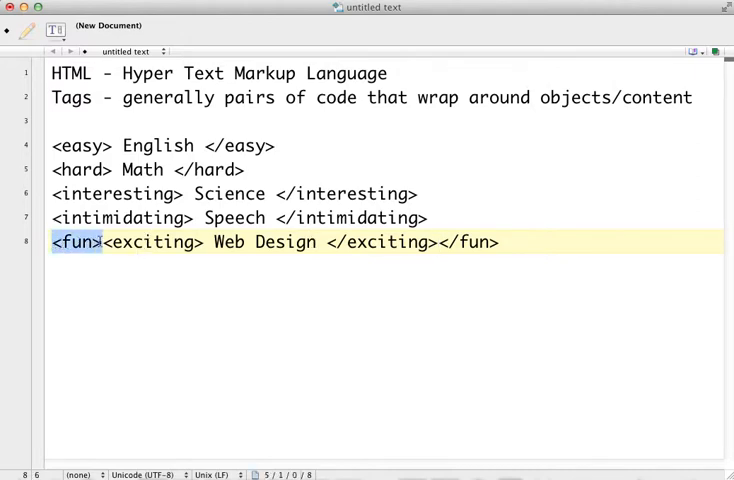
pyautogui.click(84, 242)
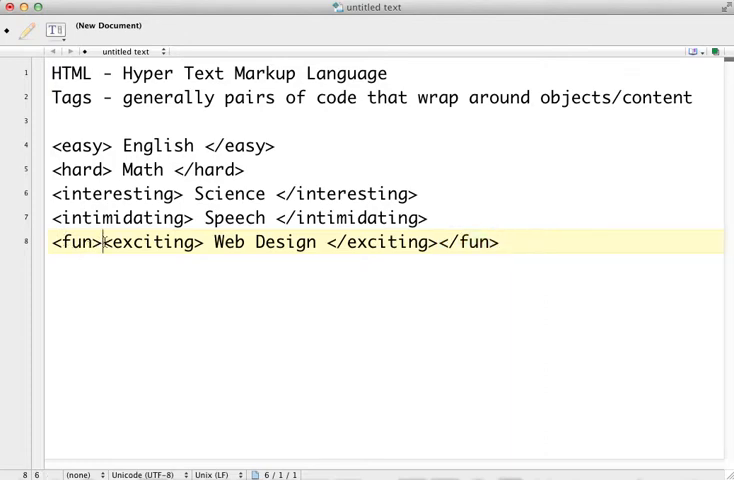
pyautogui.moveTo(100, 242); pyautogui.dragTo(436, 242)
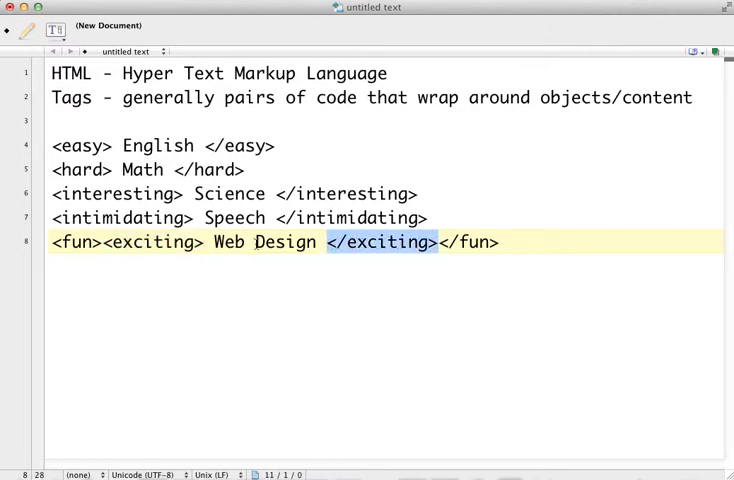
pyautogui.click(328, 242)
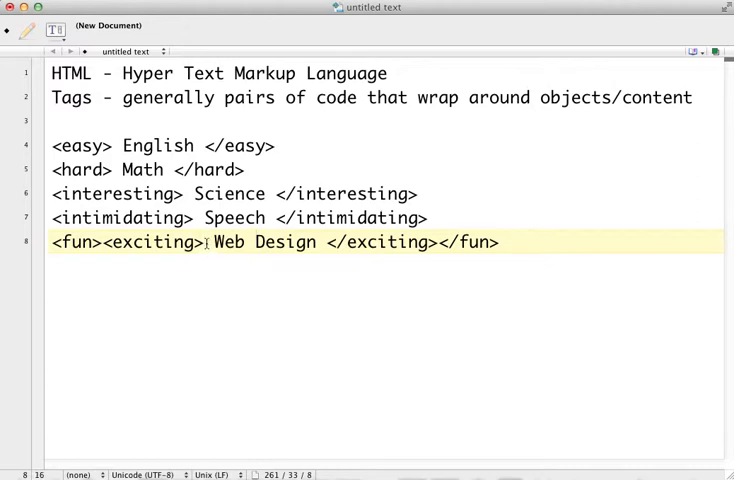
# Nest an <awesome></awesome> pair innermost around Web Design, then select the example lines for replacement
pyautogui.write('awesome')
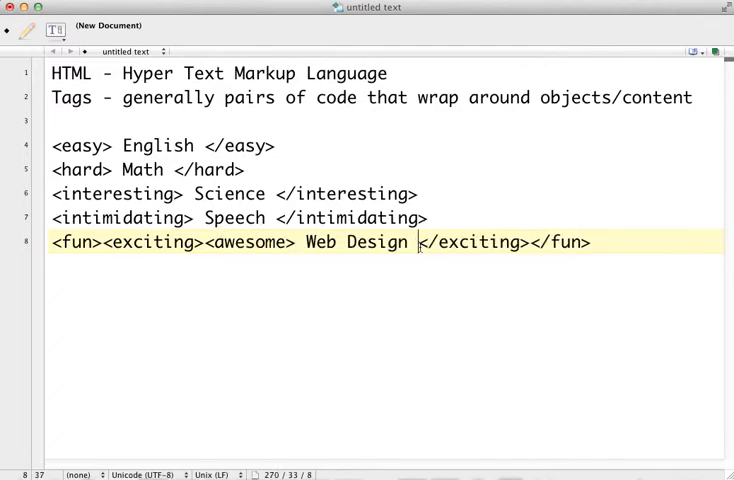
pyautogui.write('/awesome></')
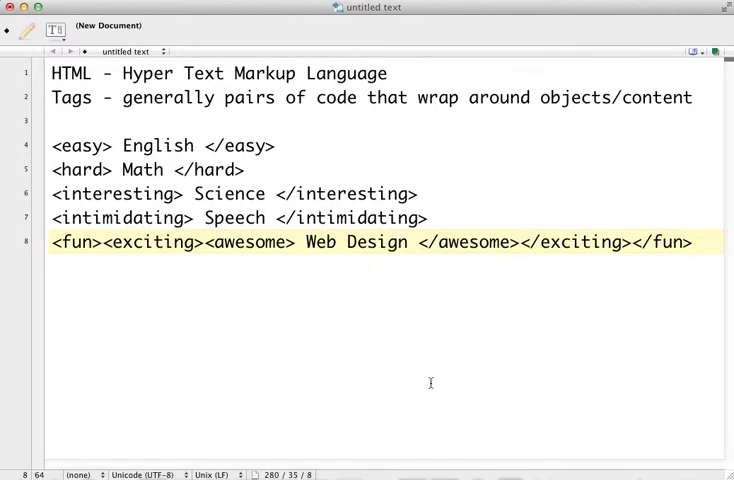
pyautogui.moveTo(304, 242); pyautogui.dragTo(408, 242)
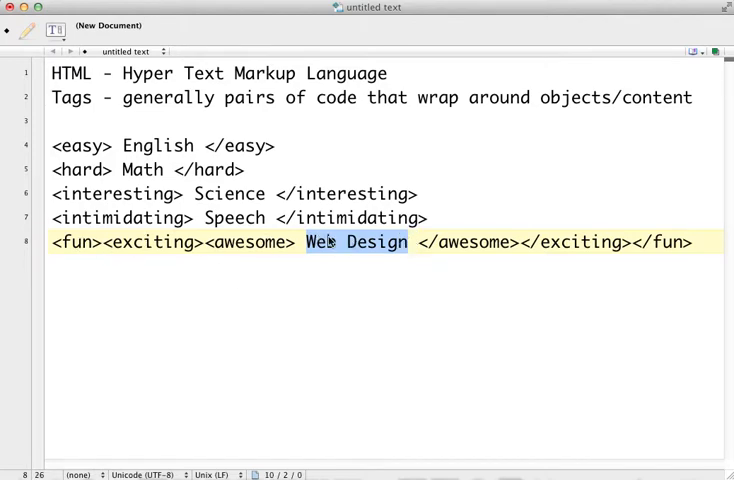
pyautogui.moveTo(352, 244)
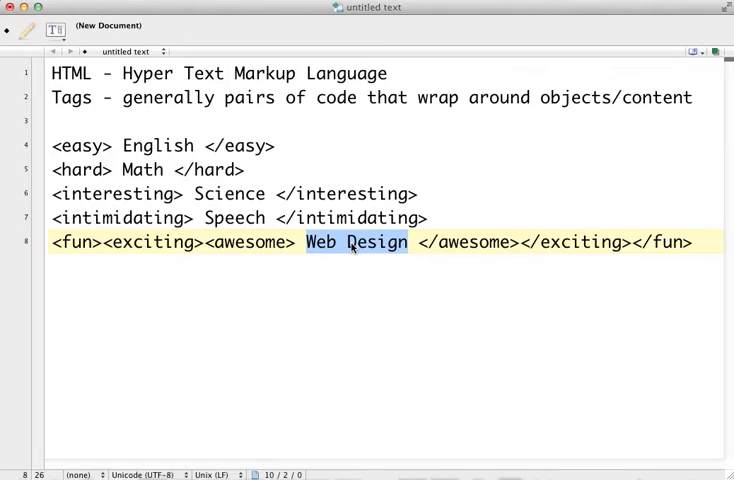
pyautogui.click(336, 242)
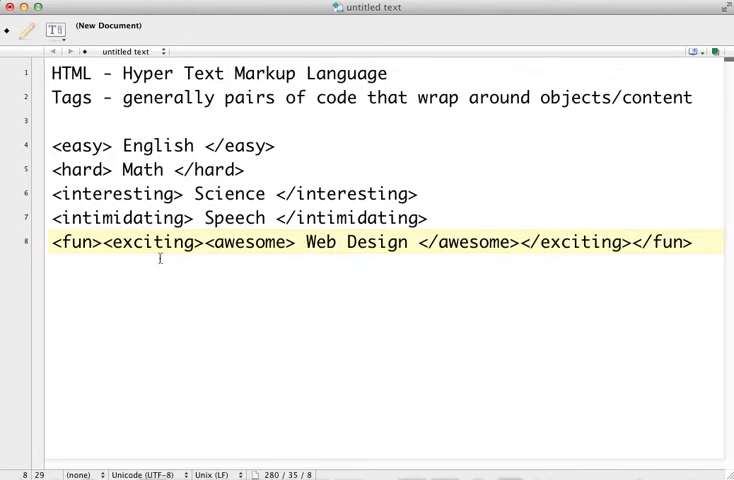
pyautogui.click(338, 242)
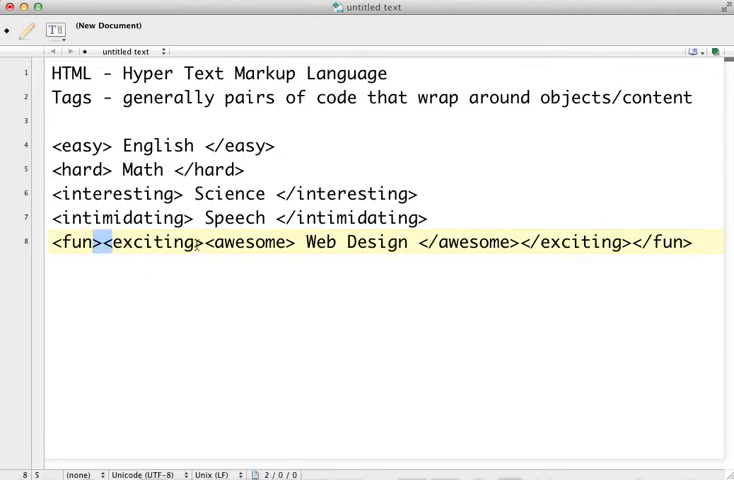
pyautogui.click(200, 242)
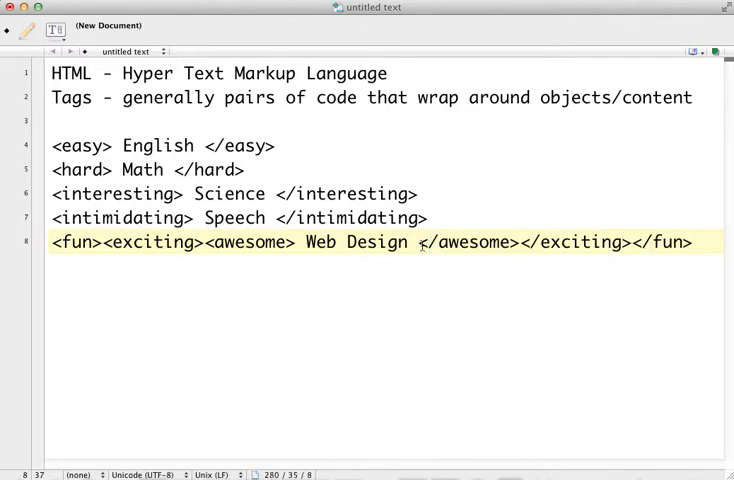
pyautogui.doubleClick(74, 242)
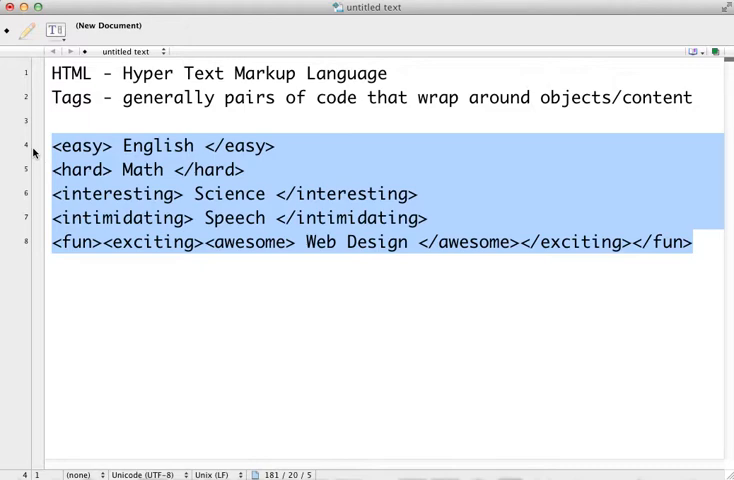
# Write "I like web design." and wrap web design in <strong></strong> tags
pyautogui.write('I like web des')
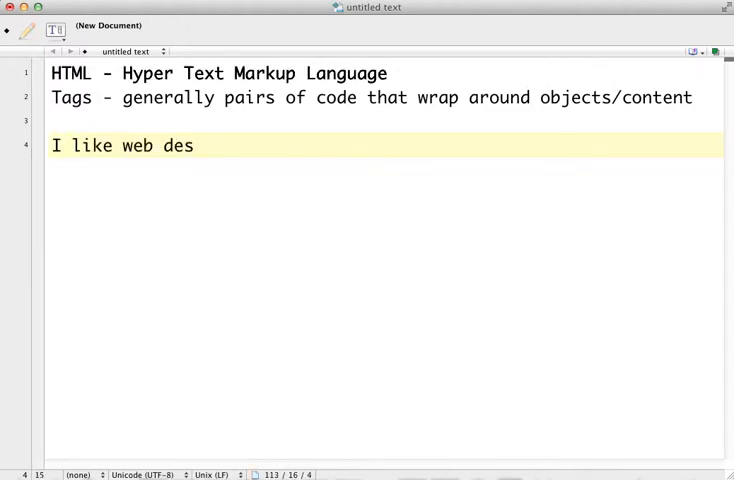
pyautogui.write('ign.')
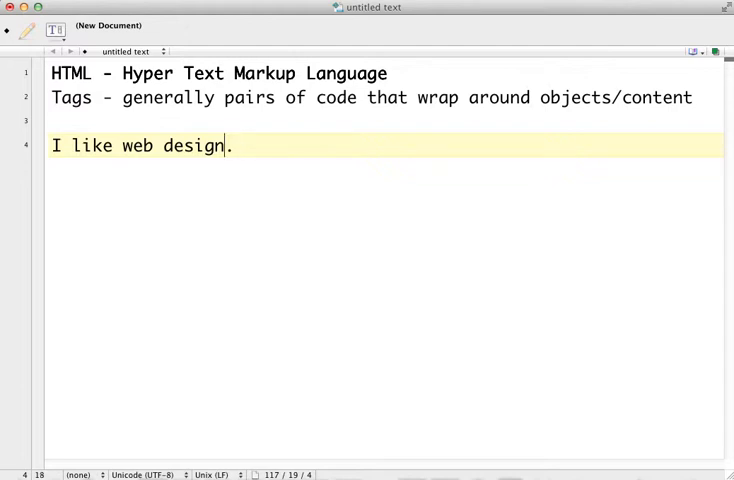
pyautogui.click(120, 144)
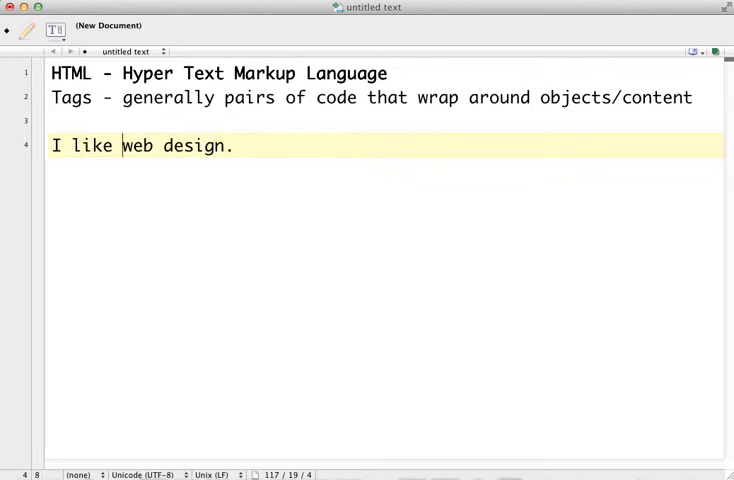
pyautogui.write('<strong>')
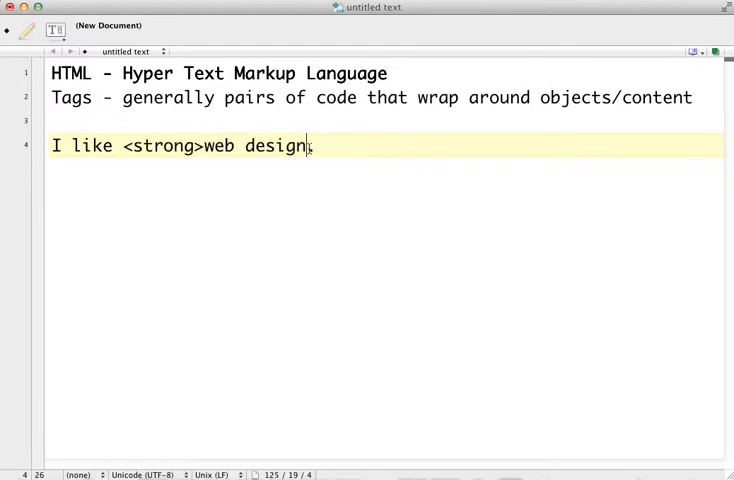
pyautogui.write('</stron.')
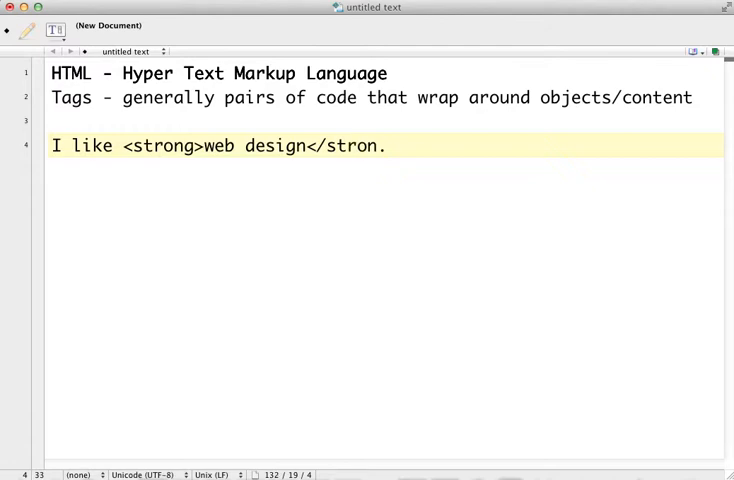
pyautogui.write('g>')
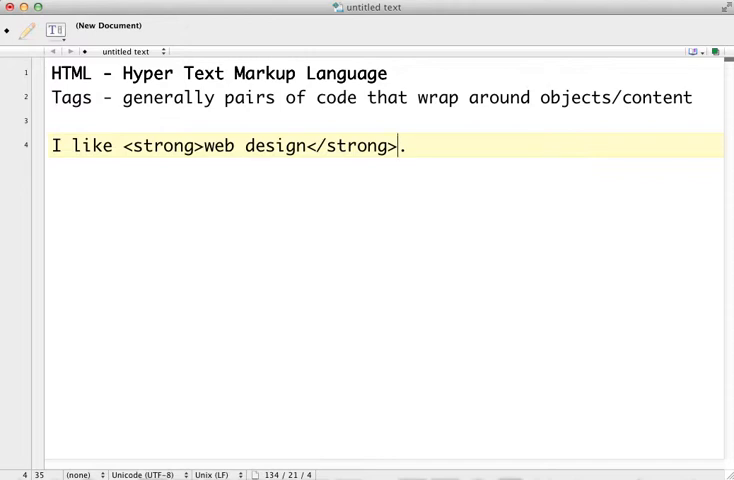
pyautogui.moveTo(304, 164)
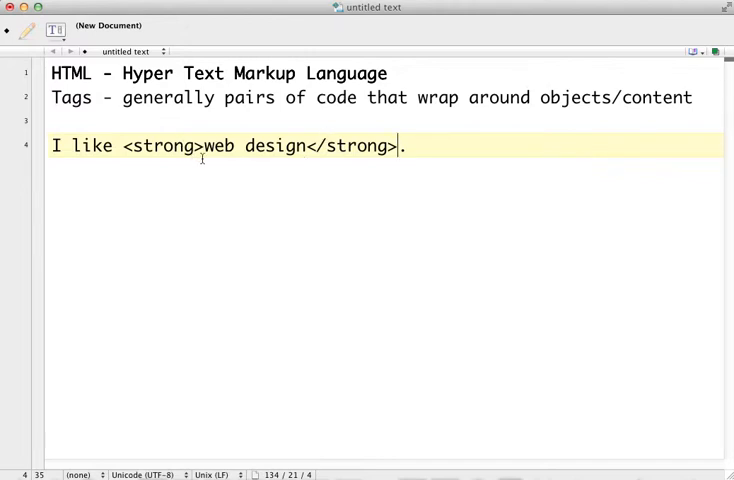
pyautogui.moveTo(176, 160)
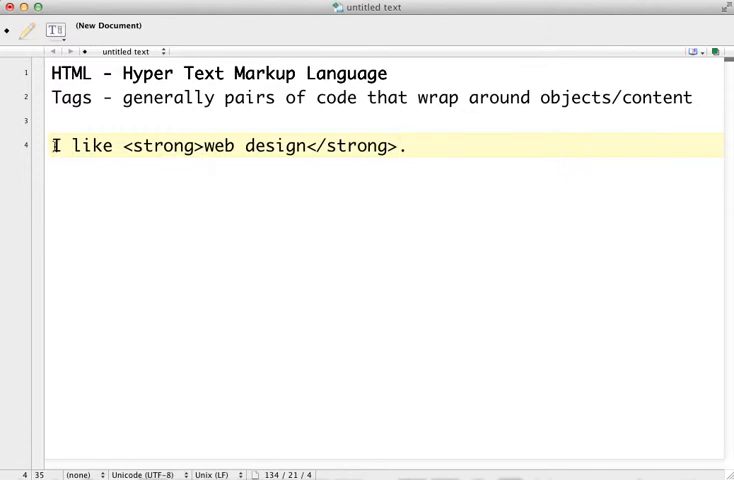
# Highlight the parts of the sentence: I like, the strong tags, and the tagged phrase web design
pyautogui.moveTo(52, 144); pyautogui.dragTo(118, 144)
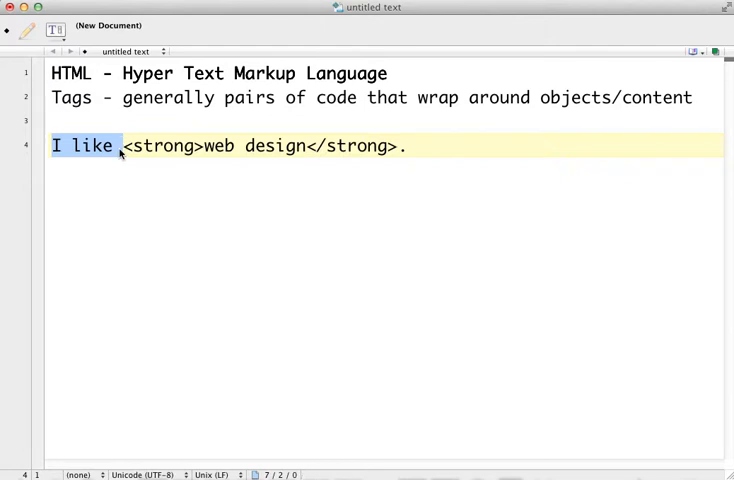
pyautogui.click(120, 146)
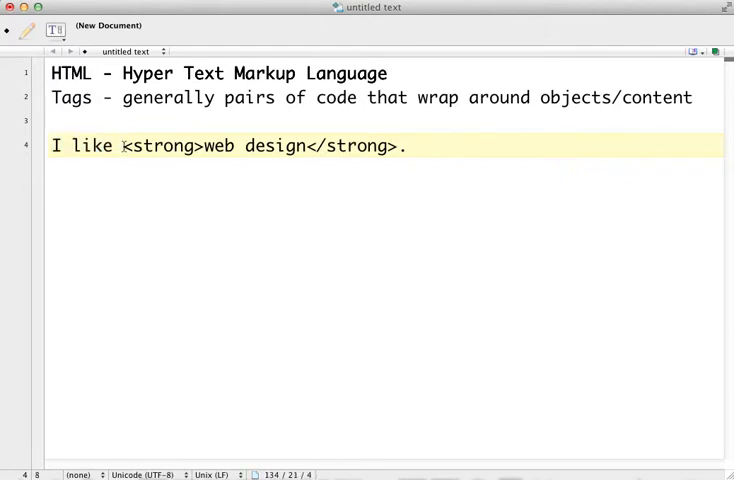
pyautogui.click(200, 146)
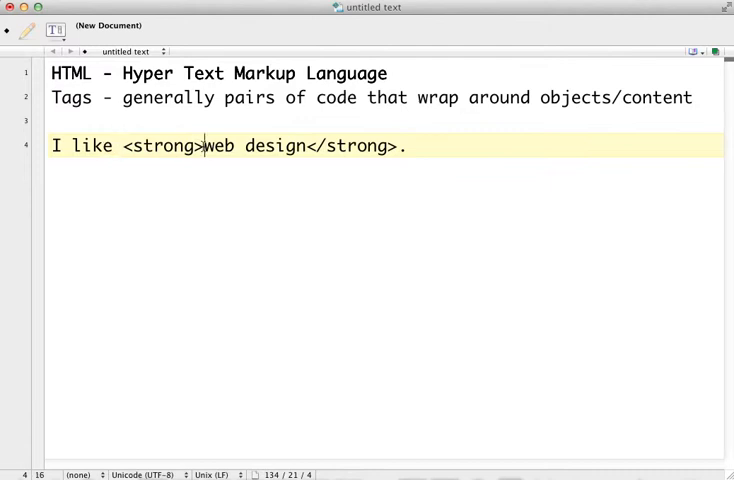
pyautogui.moveTo(202, 146); pyautogui.dragTo(308, 146)
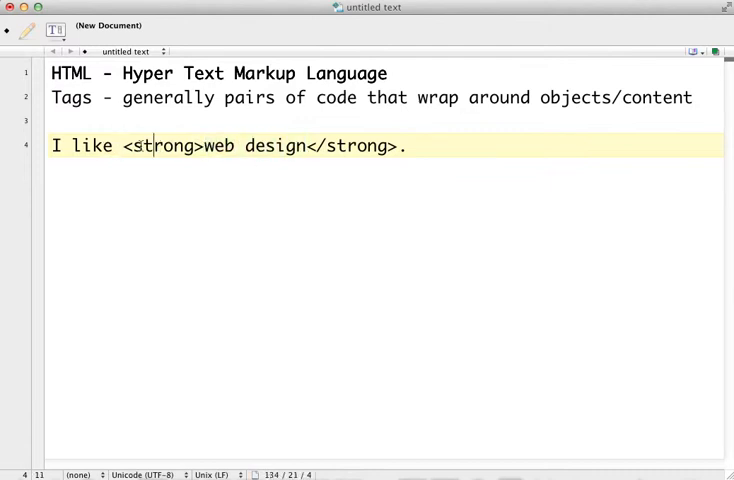
pyautogui.moveTo(202, 146); pyautogui.dragTo(308, 146)
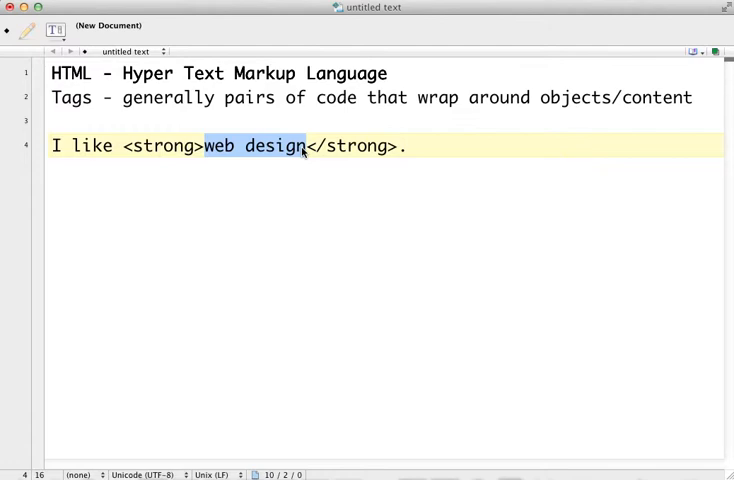
pyautogui.click(184, 146)
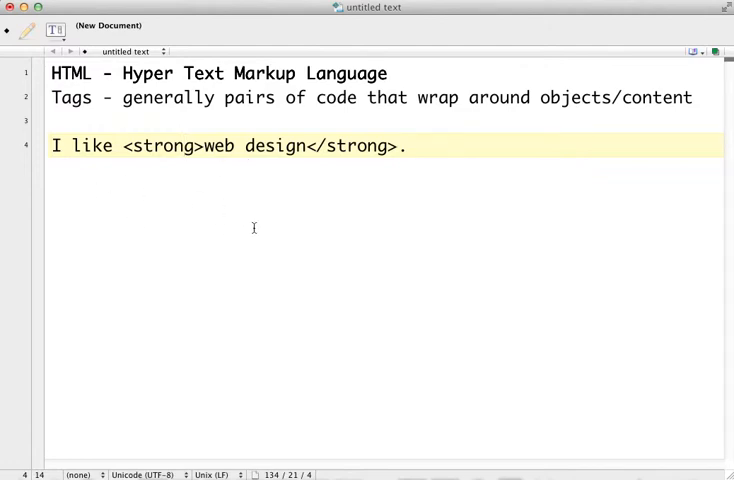
pyautogui.moveTo(248, 220)
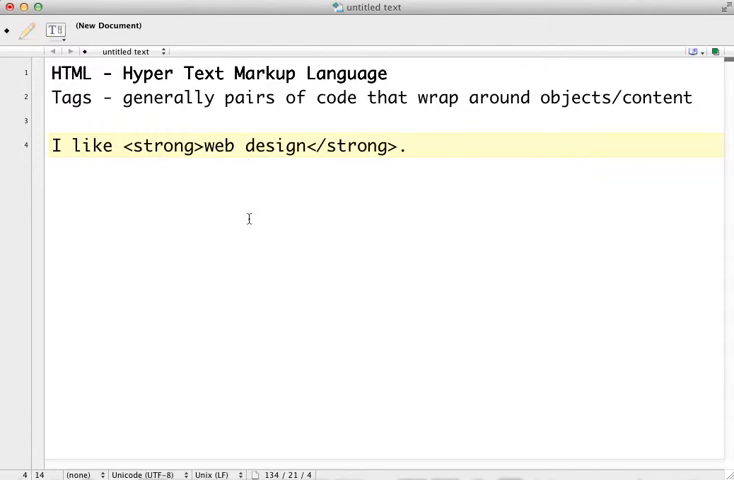
pyautogui.click(184, 146)
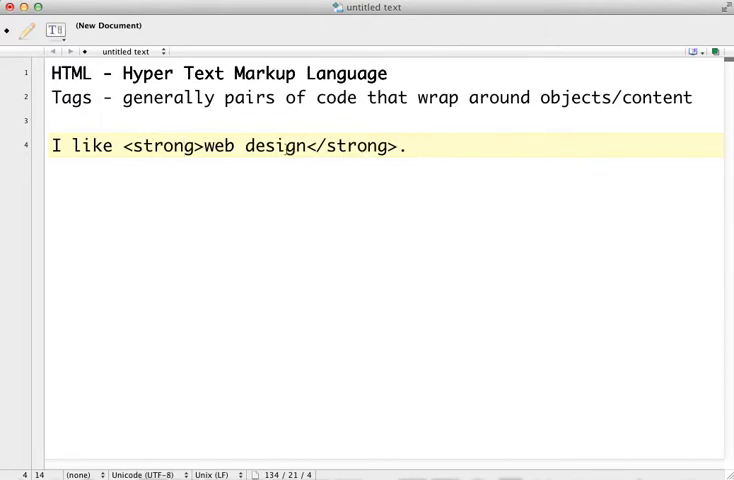
pyautogui.moveTo(120, 144); pyautogui.dragTo(384, 144)
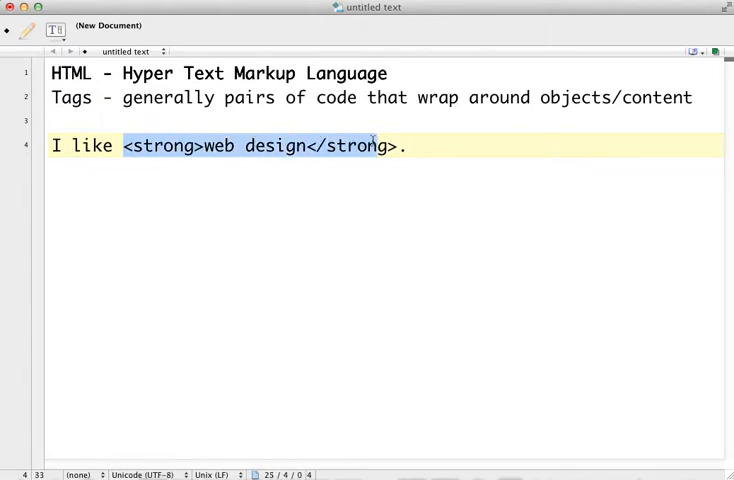
# Insert "very much" after the closing strong tag, before the period
pyautogui.click(400, 146)
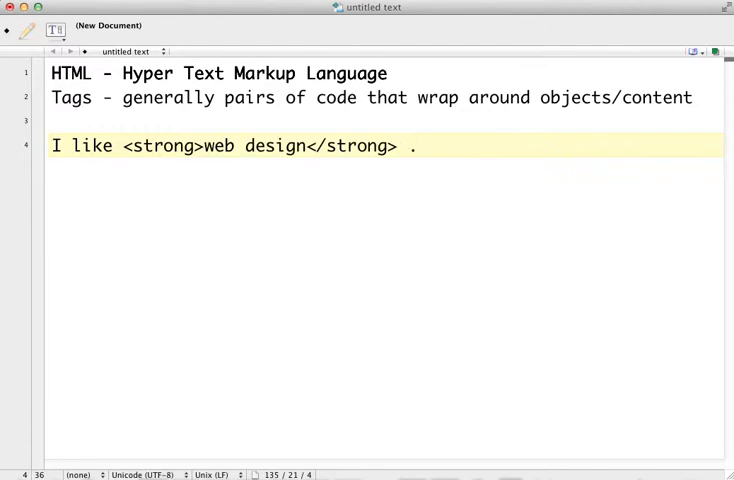
pyautogui.write('very much')
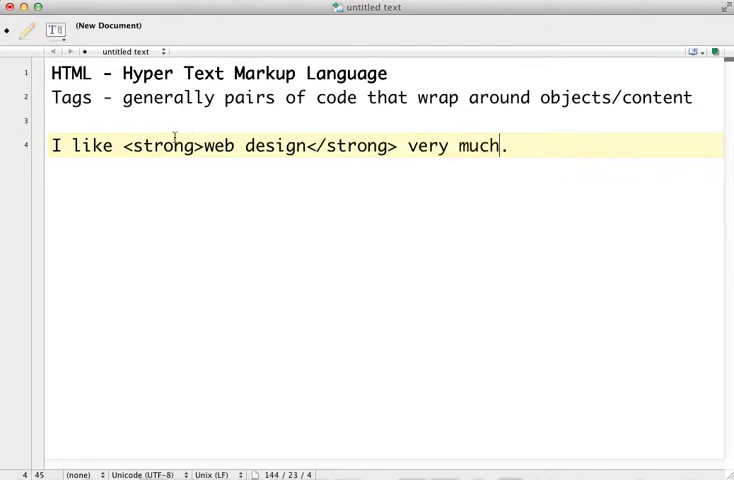
pyautogui.moveTo(576, 156)
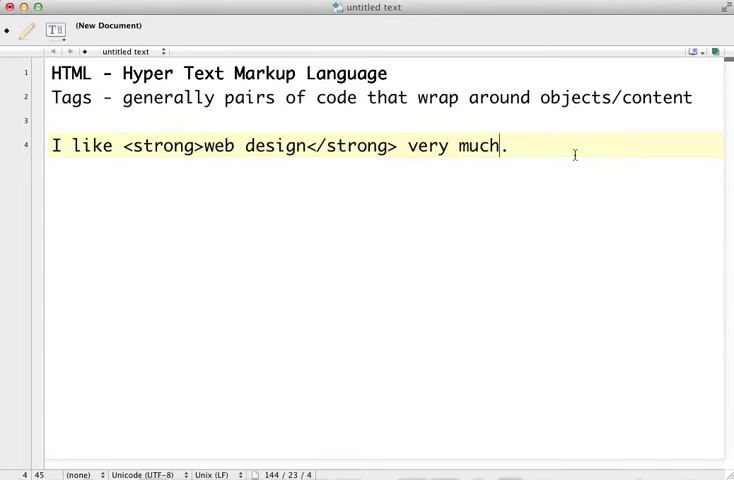
pyautogui.click(50, 144)
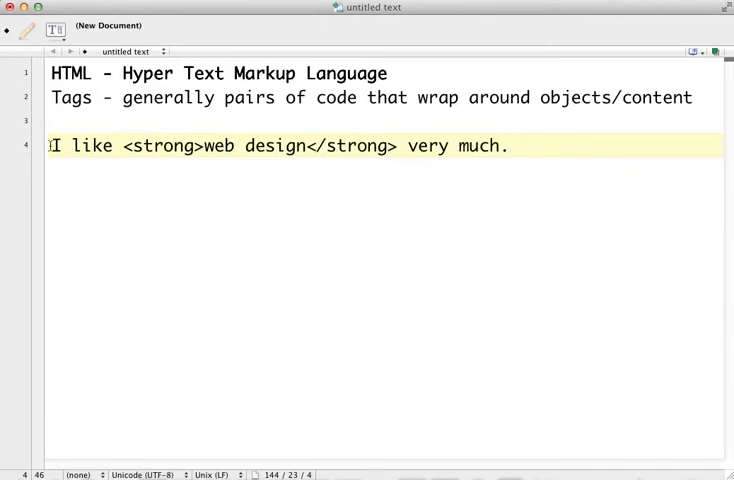
pyautogui.moveTo(534, 188)
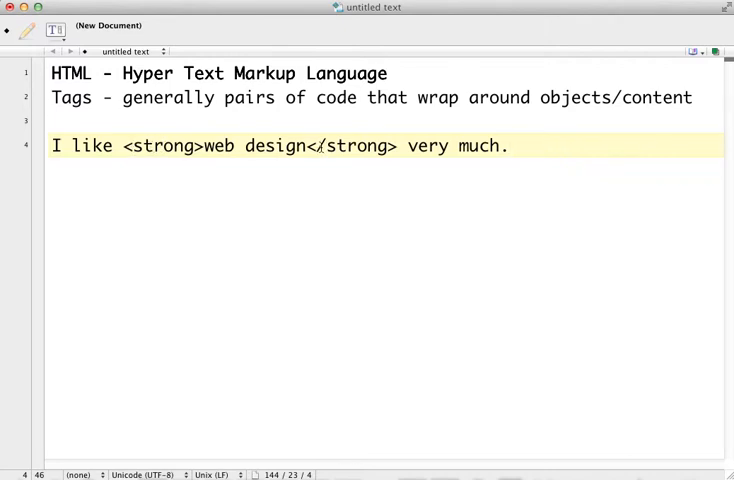
pyautogui.moveTo(500, 192)
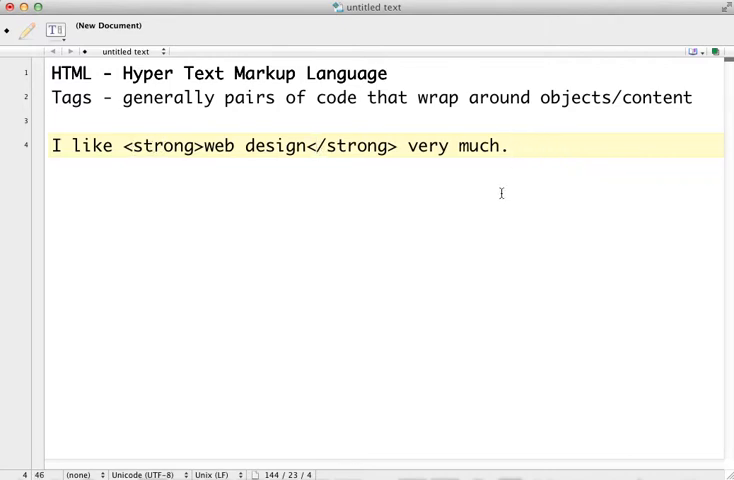
pyautogui.click(510, 144)
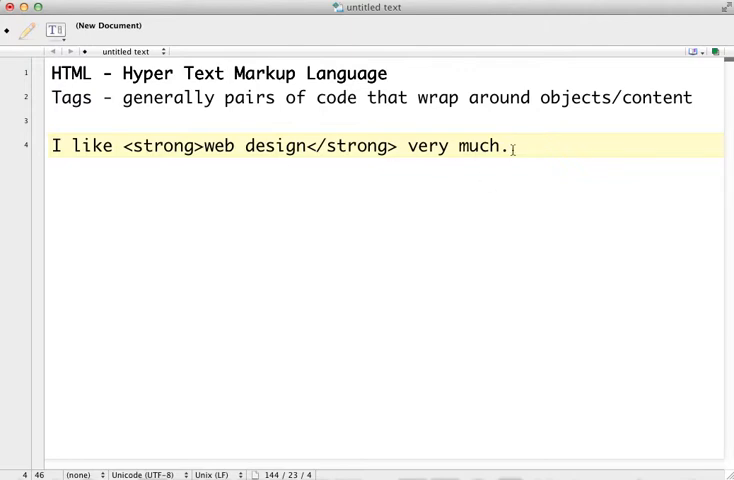
# Clear all the notes so the document is empty again
pyautogui.press('cmd+a')
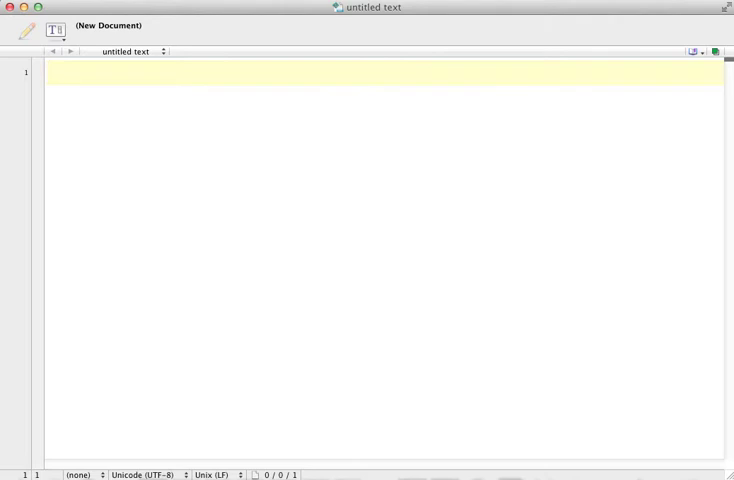
pyautogui.click(60, 80)
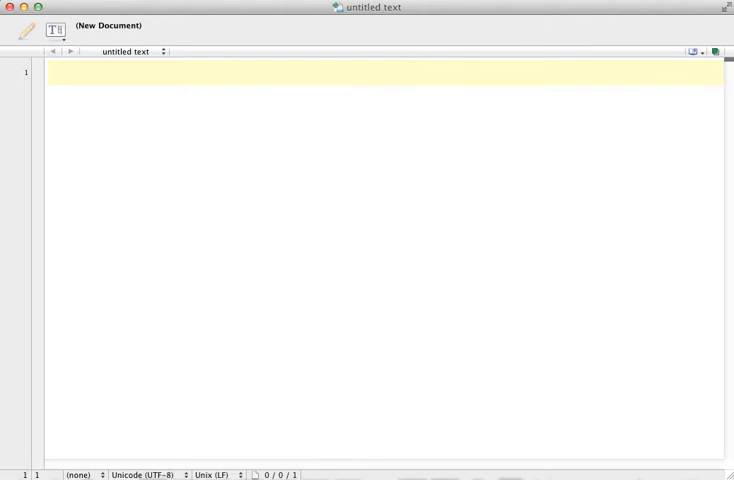
pyautogui.click(56, 80)
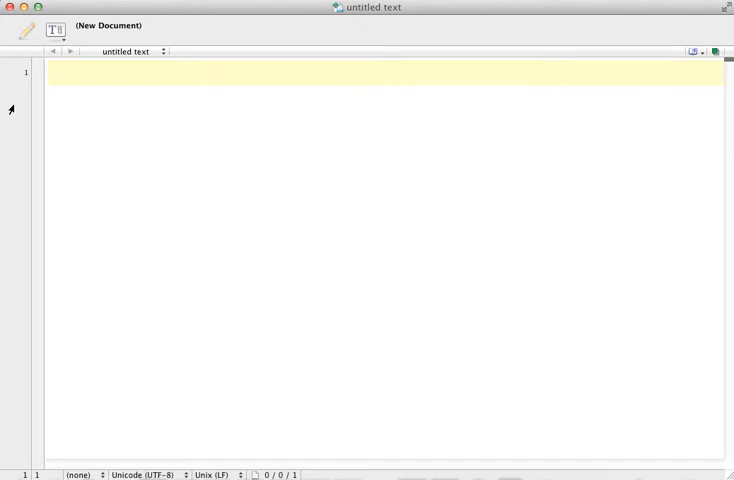
# Write the skeleton <html>, <head></head>, <body></body> on separate lines
pyautogui.write('<html>')
pyautogui.write('</html>')
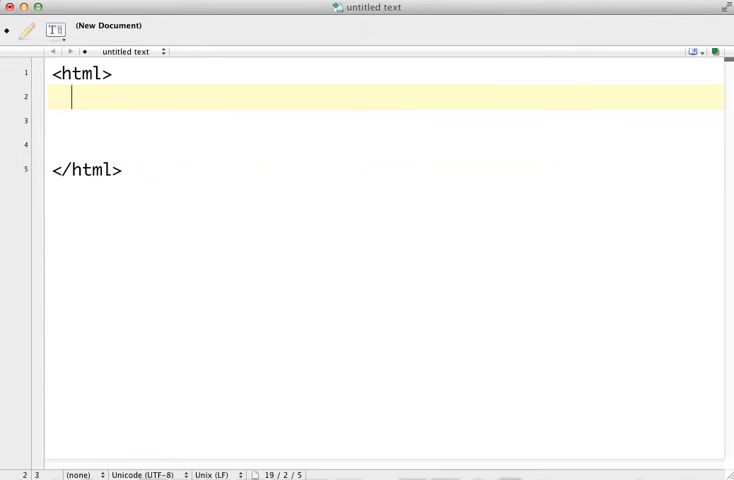
pyautogui.write('<head>')
pyautogui.click(386, 120)
pyautogui.write('</he')
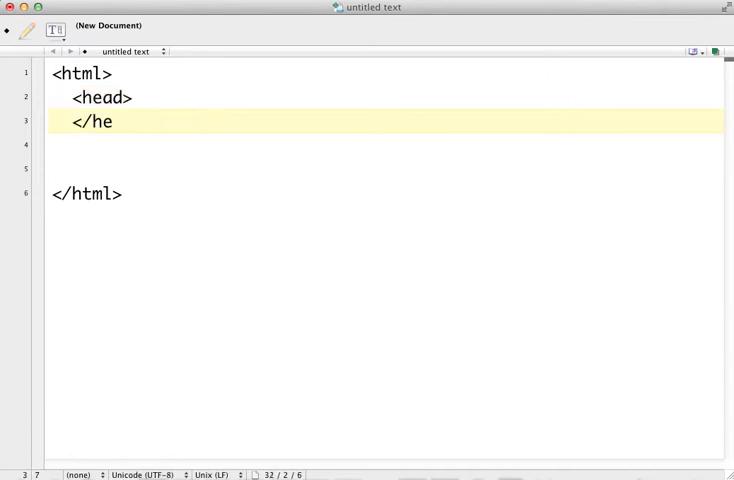
pyautogui.write('ad>')
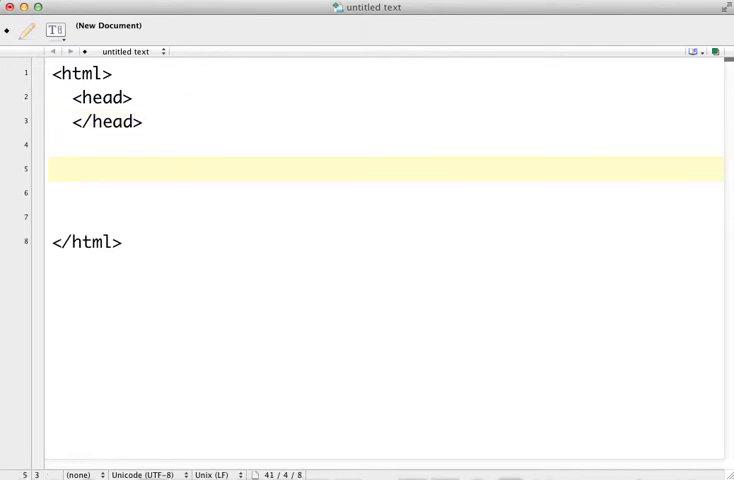
pyautogui.write('<body>')
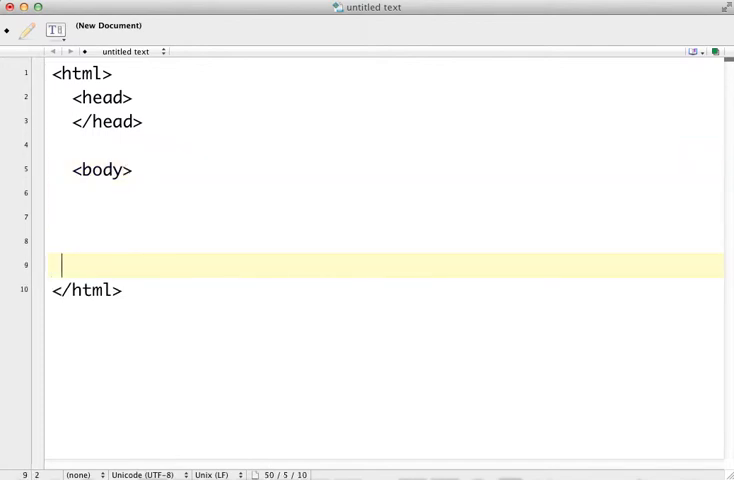
pyautogui.write('</body>')
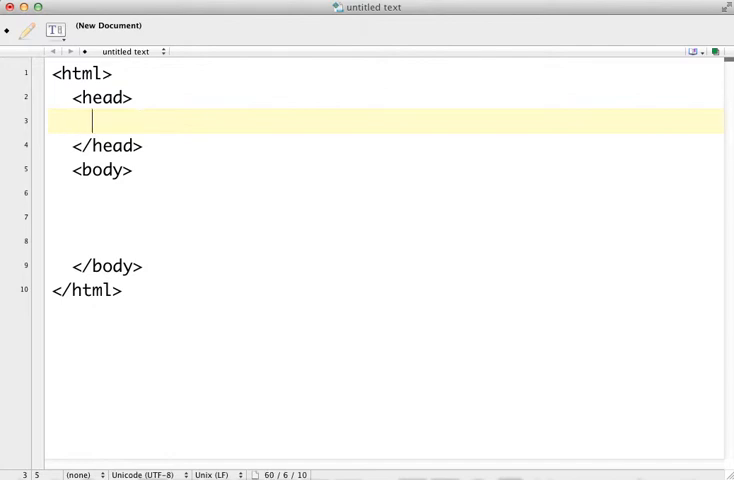
# Add <title>My First Website</title> inside the head section and highlight the title text
pyautogui.write('<title>')
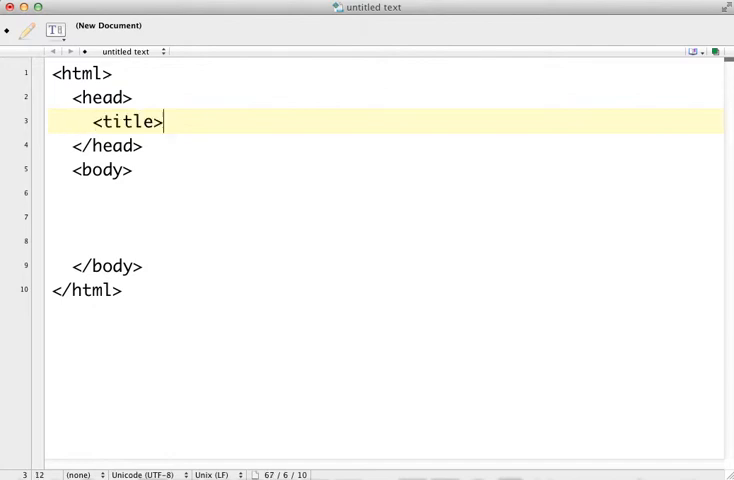
pyautogui.write('My F')
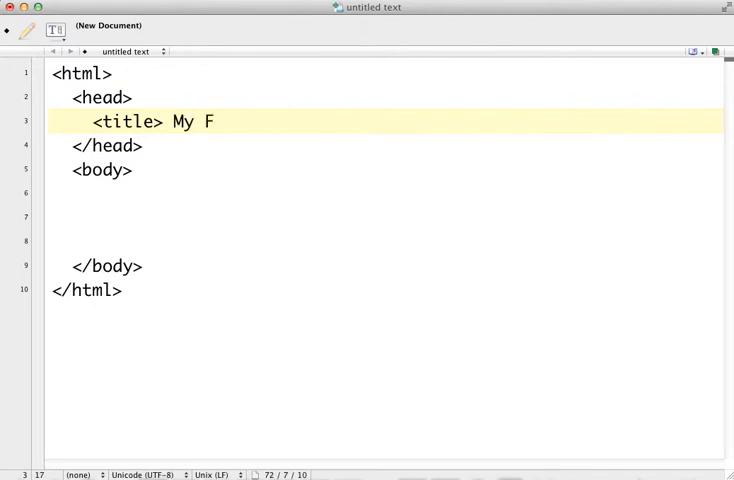
pyautogui.write('irst Webs')
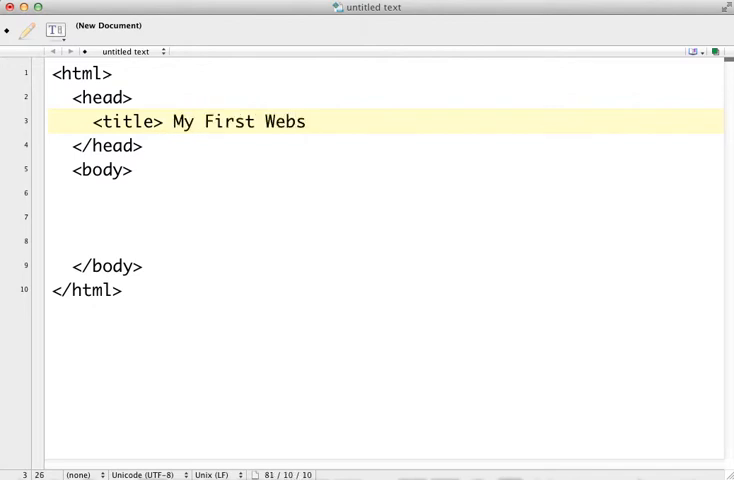
pyautogui.write('ite </tit')
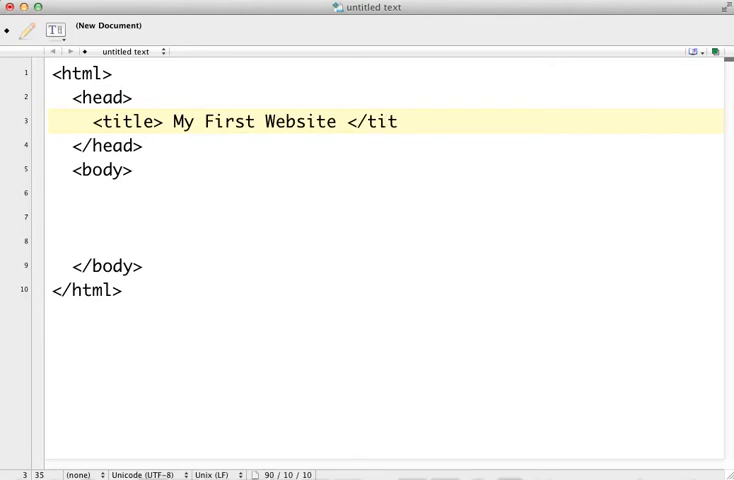
pyautogui.write('le>')
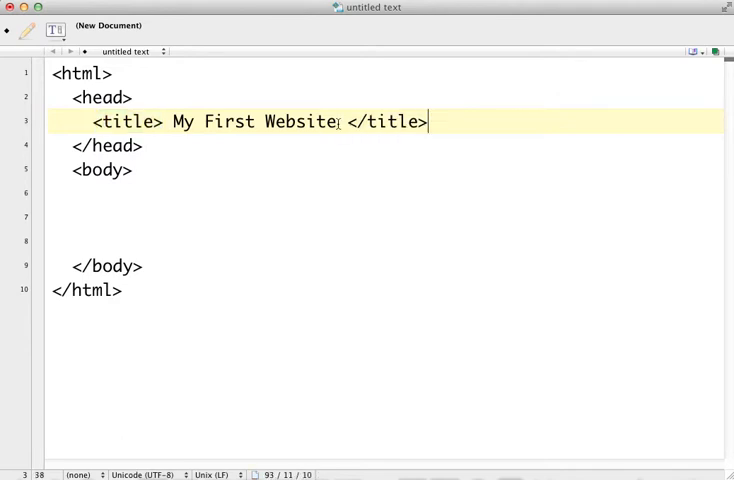
pyautogui.moveTo(172, 120); pyautogui.dragTo(336, 120)
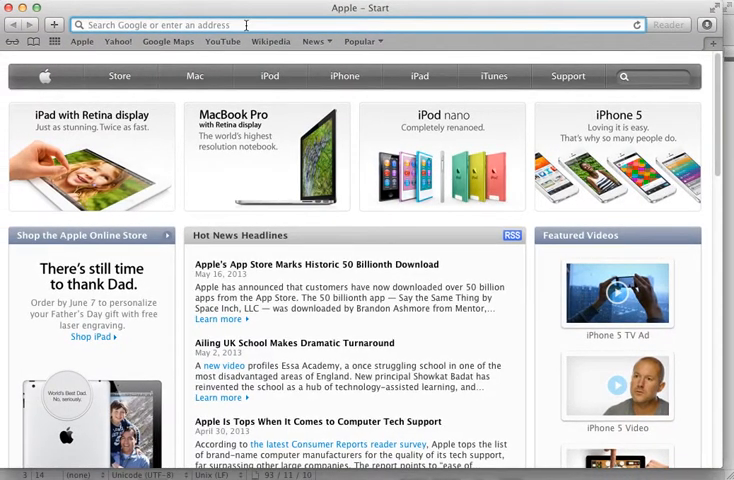
# Load ivytech.edu, then the CNN site from Top Sites, and switch back to the Ivy Tech tab to compare titles
pyautogui.write('ivytech.edu')
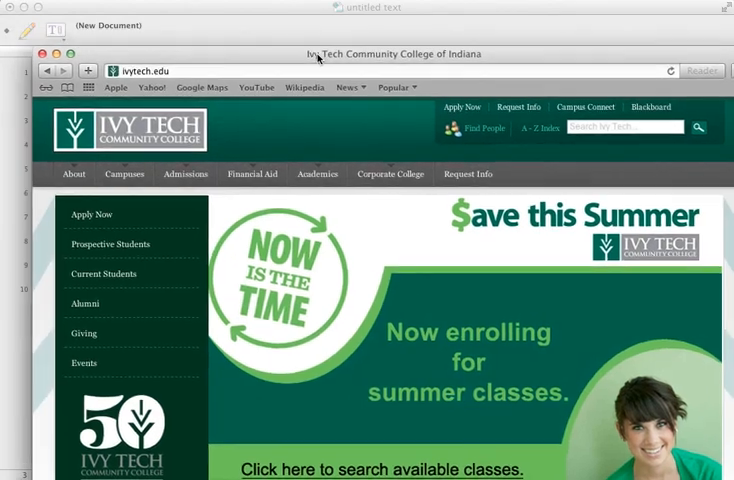
pyautogui.click(252, 174)
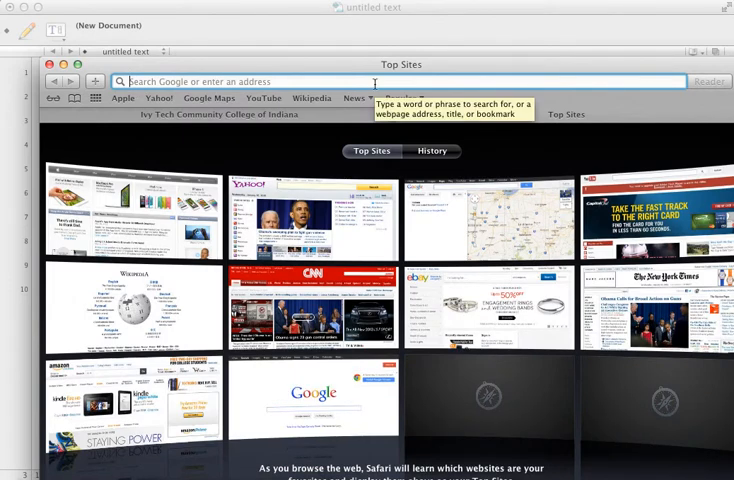
pyautogui.click(316, 304)
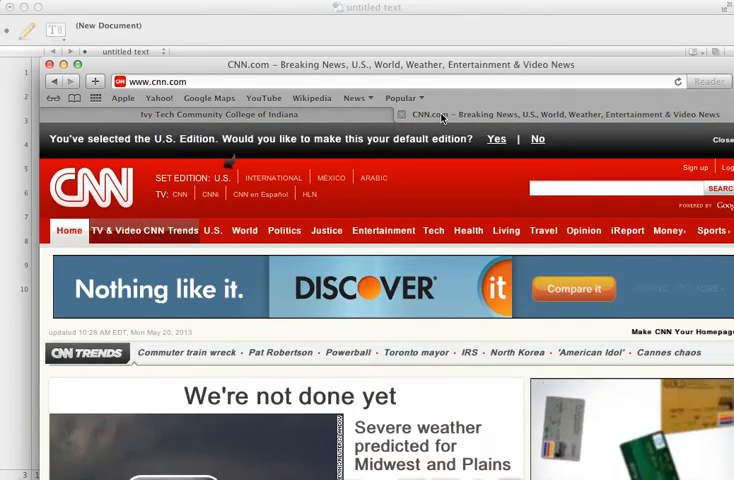
pyautogui.click(226, 114)
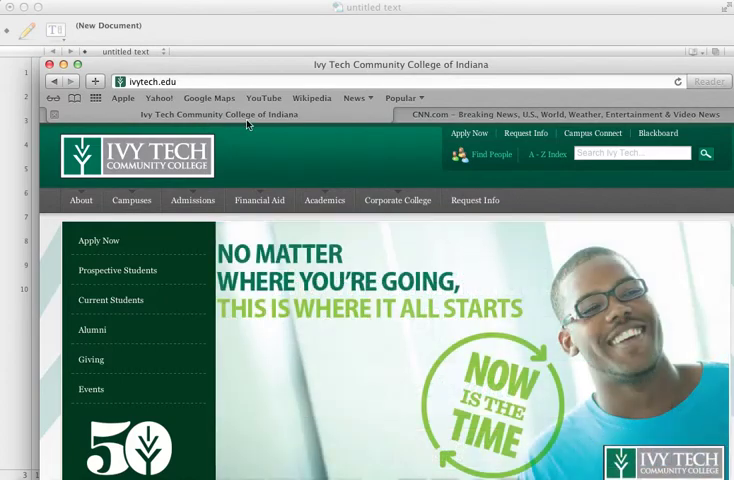
pyautogui.moveTo(468, 112)
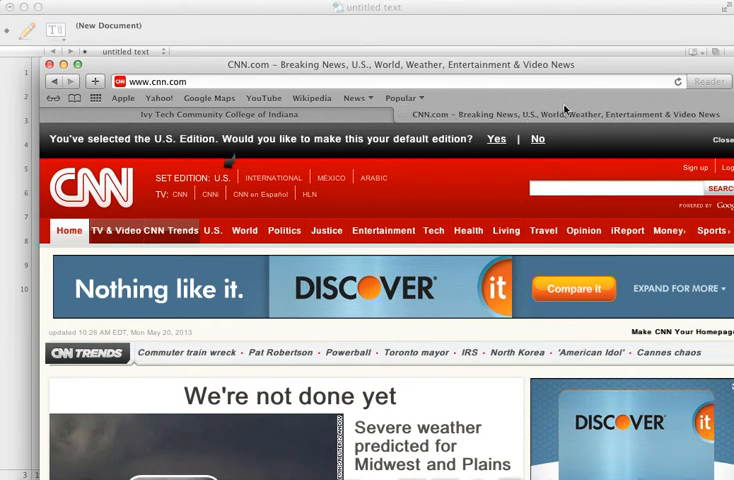
pyautogui.moveTo(542, 118)
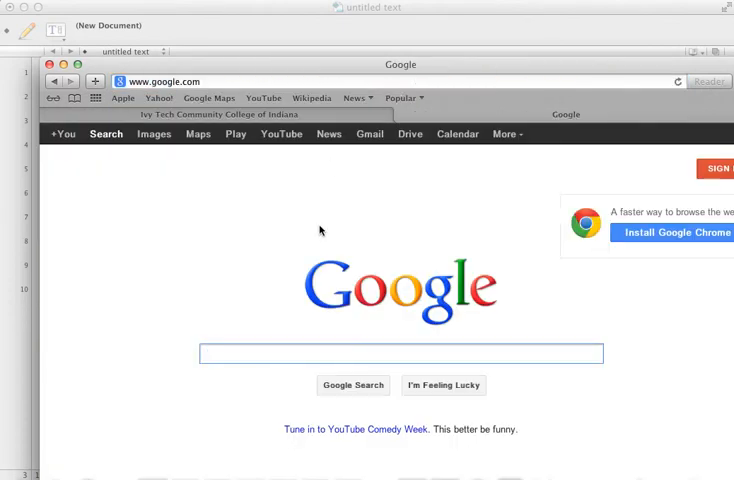
# Search Google for 'ivy tech' and scroll through the Ivy Tech Community College results
pyautogui.write('ivy')
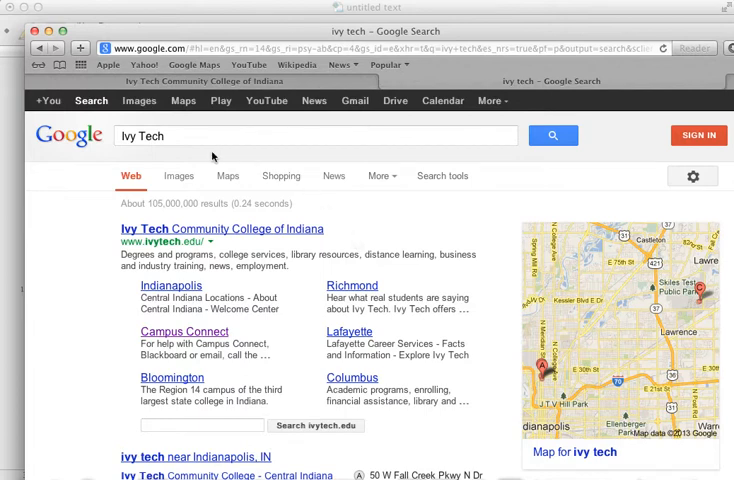
pyautogui.moveTo(130, 230)
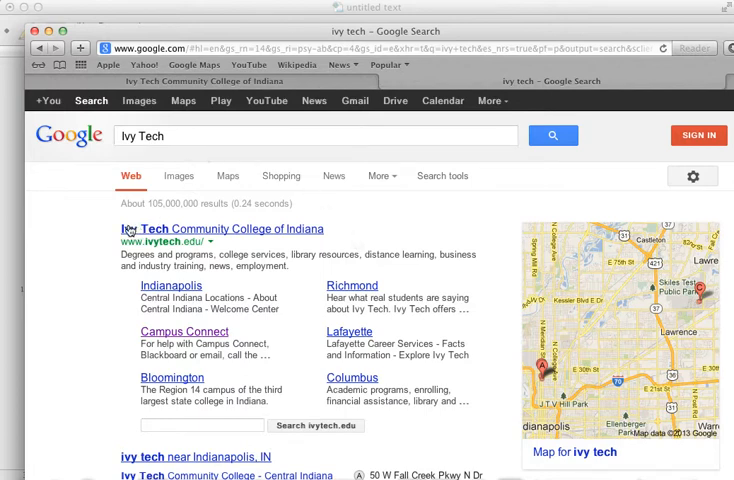
pyautogui.moveTo(128, 222)
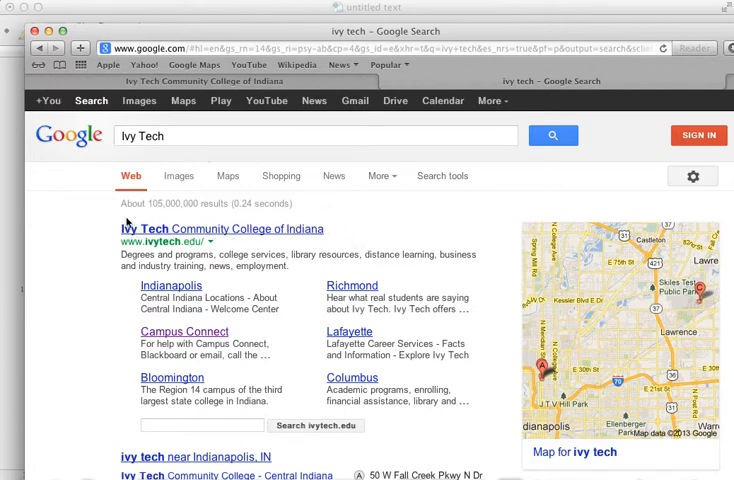
pyautogui.scroll(-3)
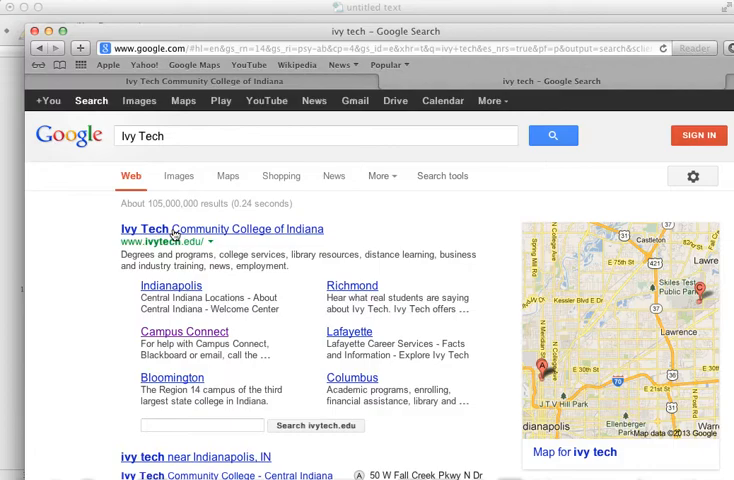
pyautogui.scroll(-3)
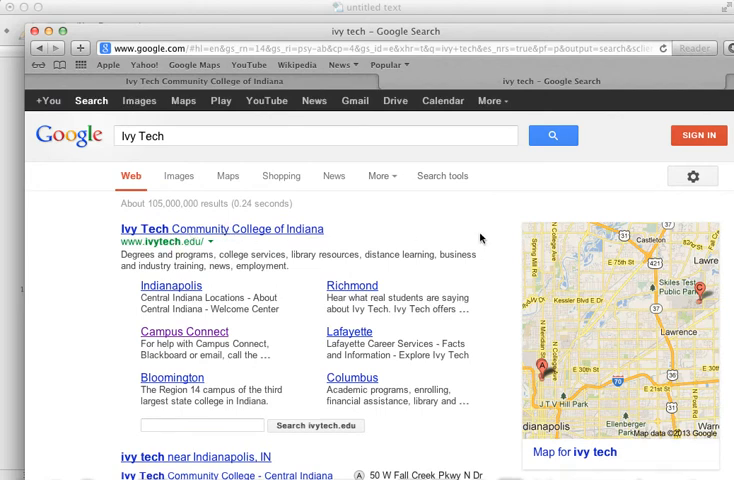
pyautogui.moveTo(474, 236)
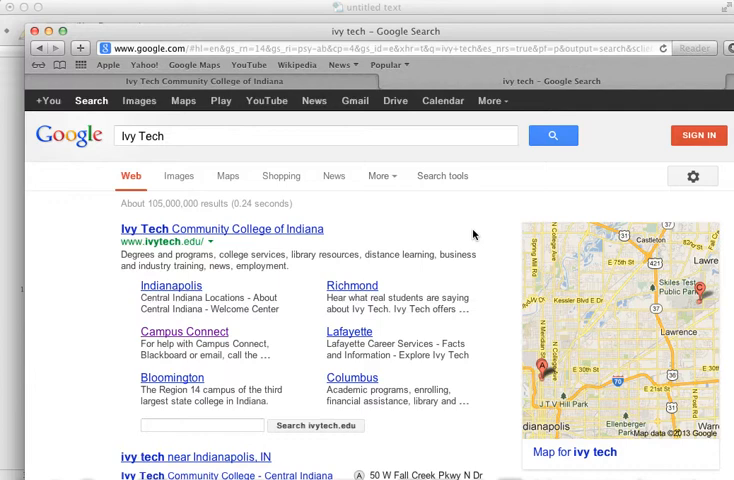
pyautogui.moveTo(390, 232)
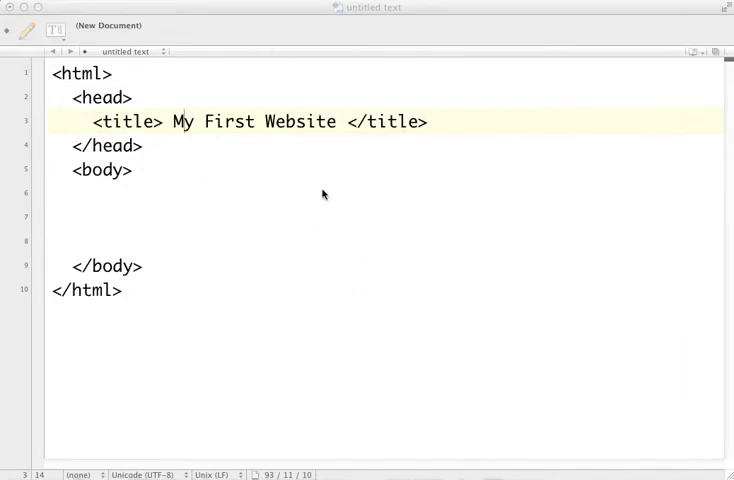
# Select the title text 'My First Website' to review it, then place the cursor inside the body section
pyautogui.doubleClick(184, 120)
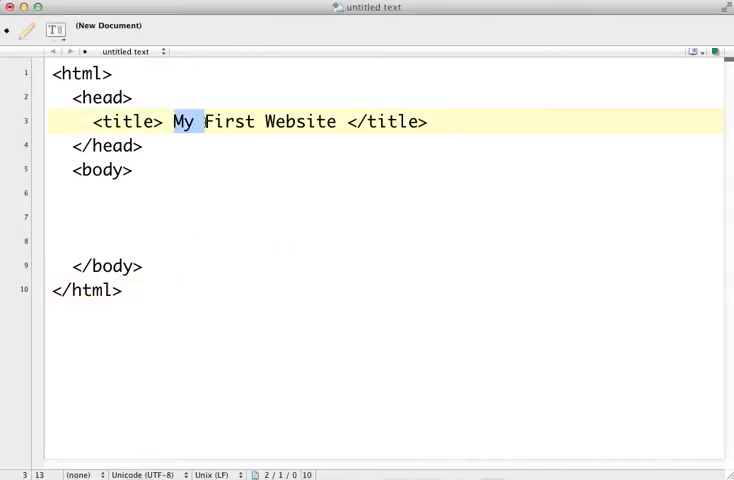
pyautogui.moveTo(172, 120); pyautogui.dragTo(336, 120)
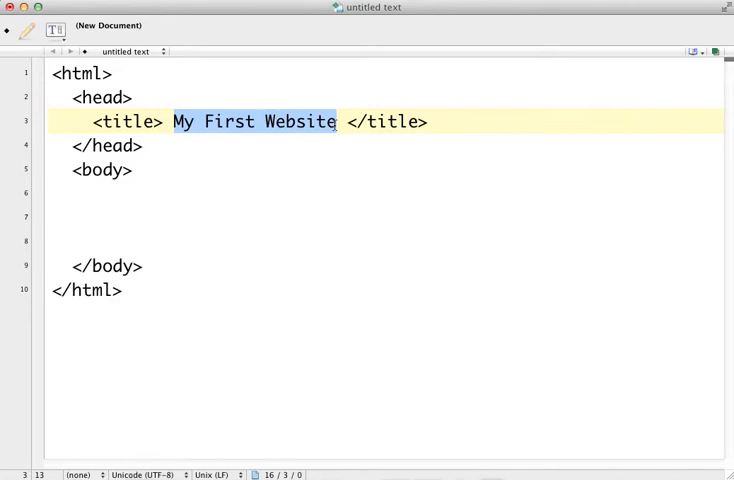
pyautogui.moveTo(136, 200)
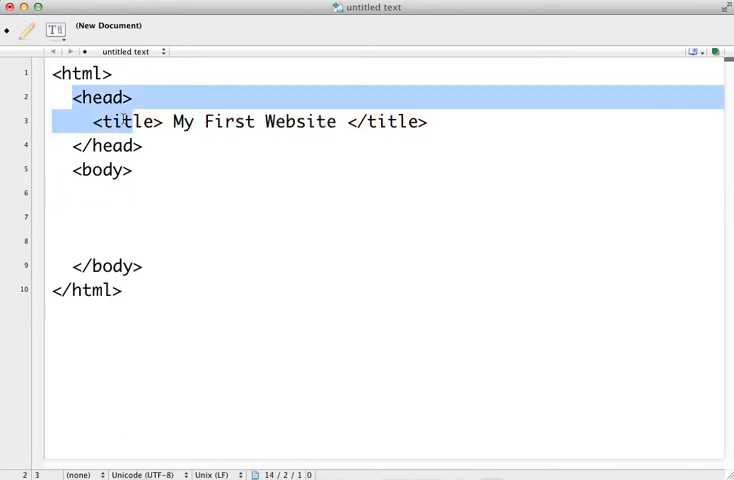
pyautogui.click(148, 144)
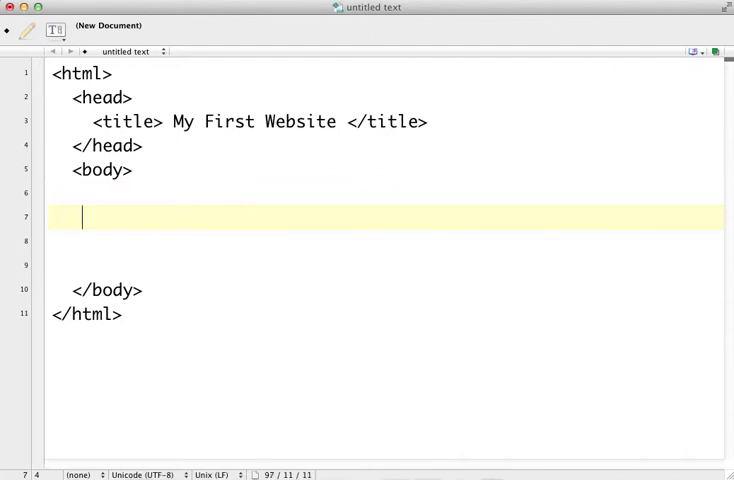
# Enter the sentence 'This is where my content will go.' inside the body tags
pyautogui.write('This is where my')
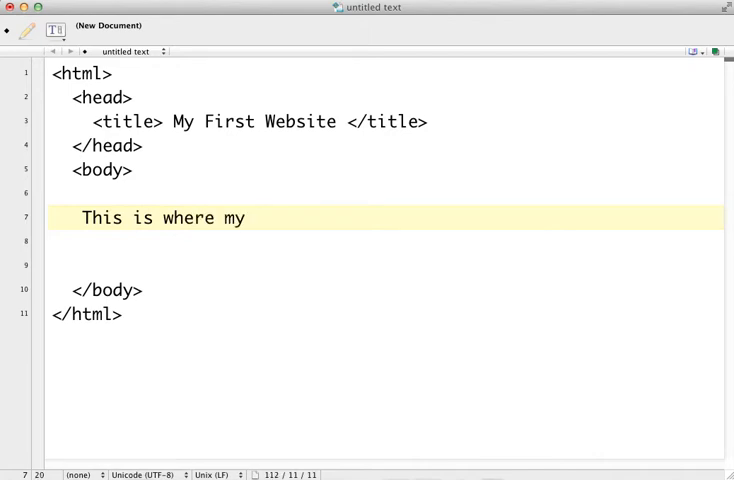
pyautogui.write('content will go')
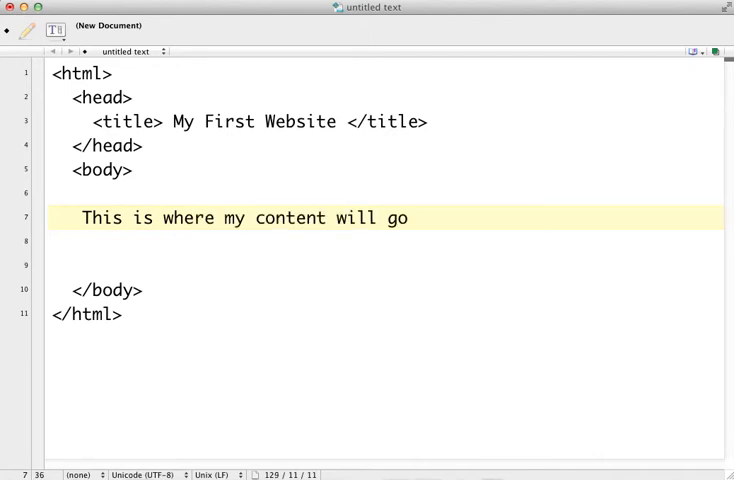
pyautogui.write('.')
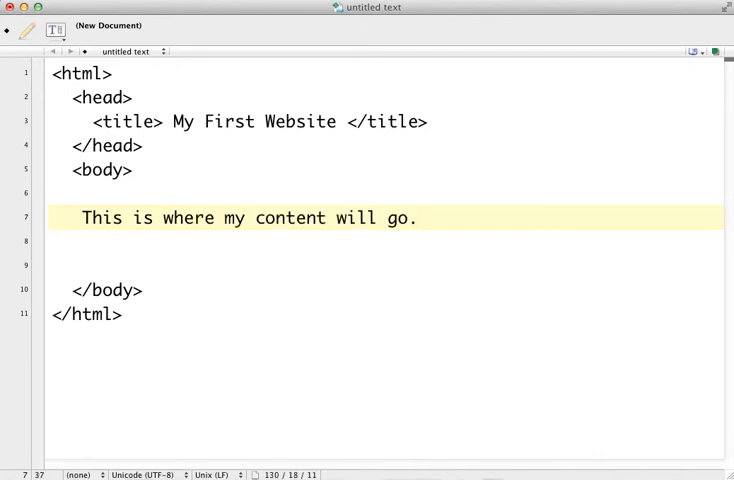
# Highlight the whole body section with its sentence, then set the cursor below the content line
pyautogui.click(82, 218)
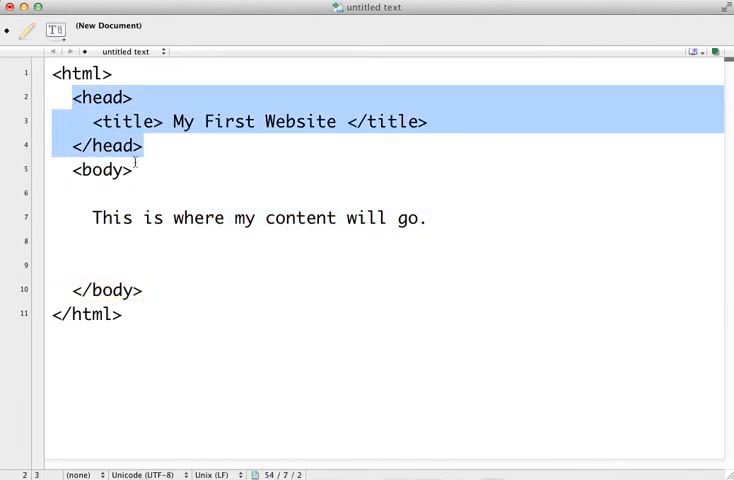
pyautogui.moveTo(70, 168); pyautogui.dragTo(144, 290)
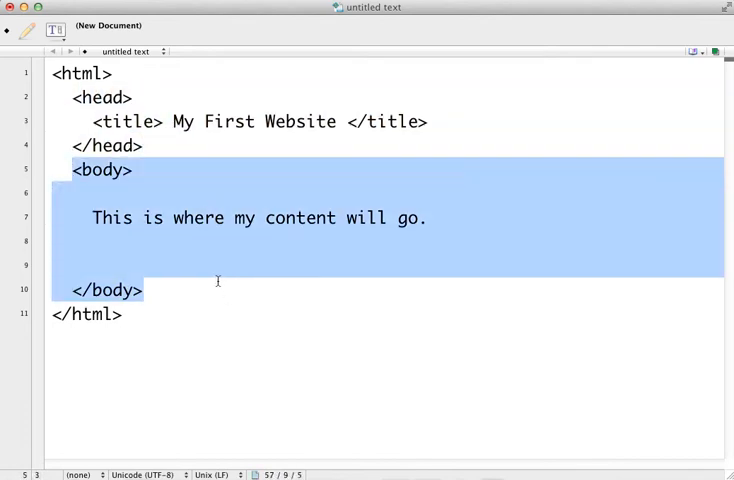
pyautogui.click(154, 244)
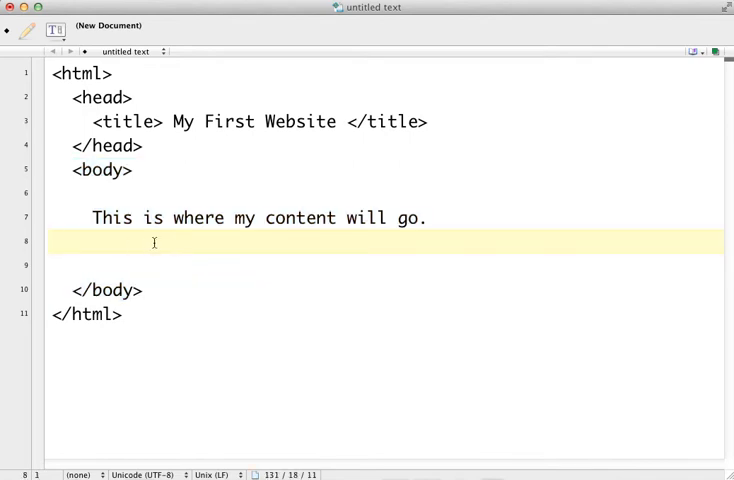